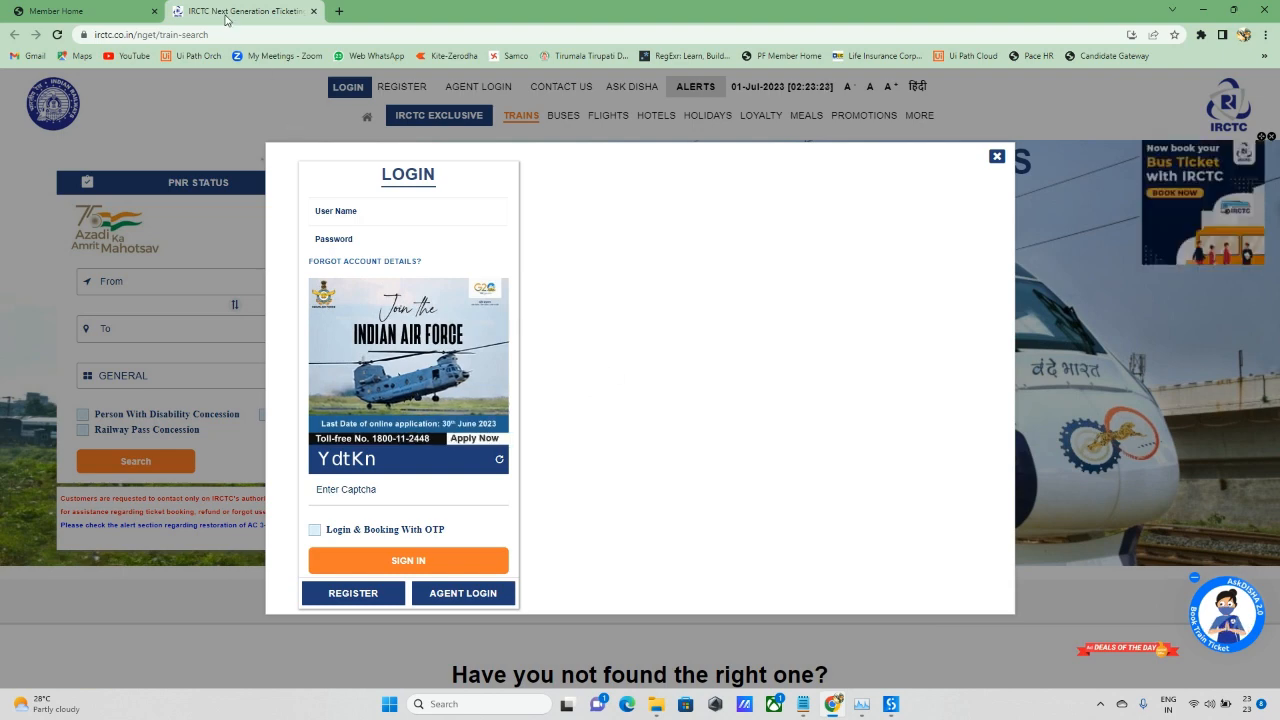
# Look over the EPFO and IRCTC login pages, then return to the Studio workflow.
pyautogui.click(75, 11)
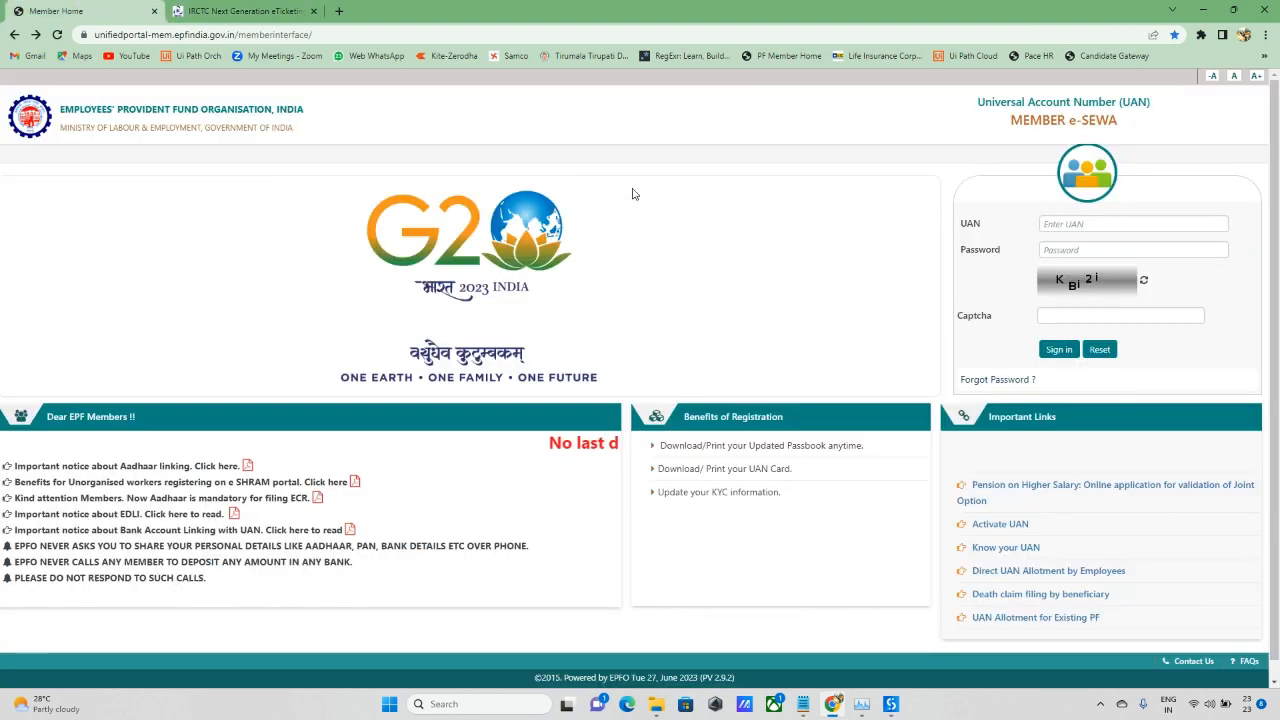
pyautogui.click(243, 11)
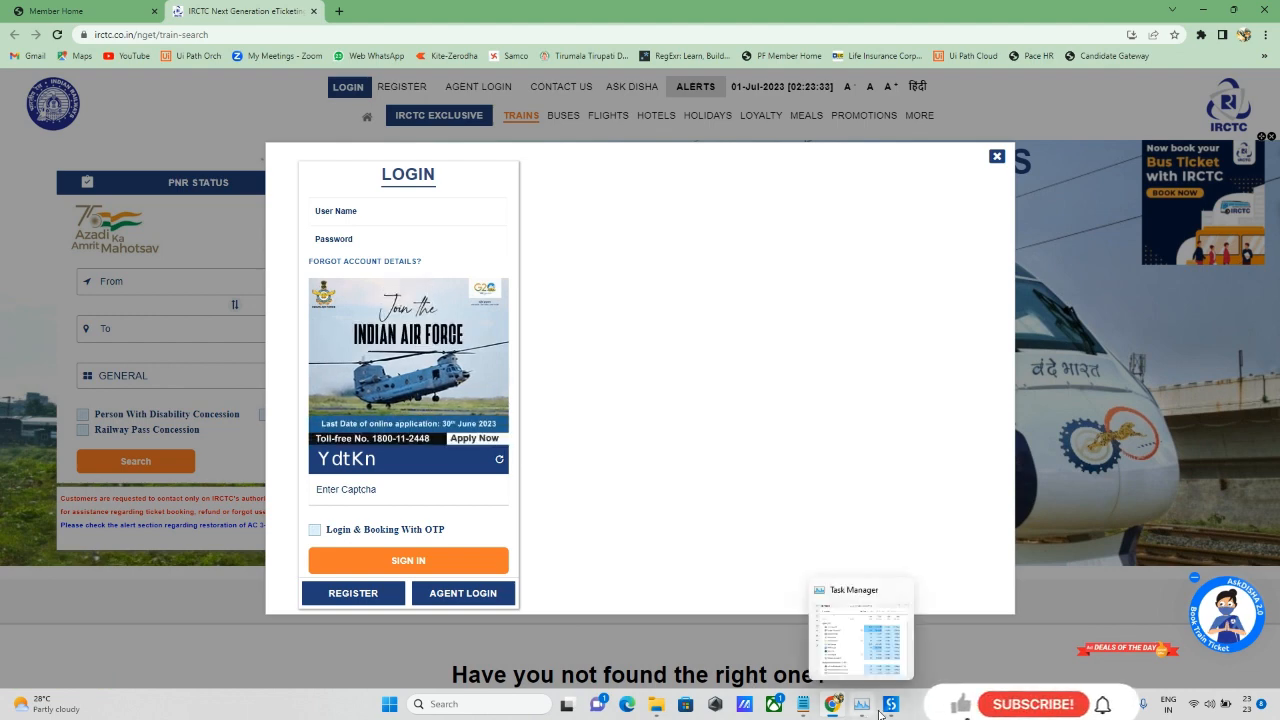
pyautogui.click(862, 703)
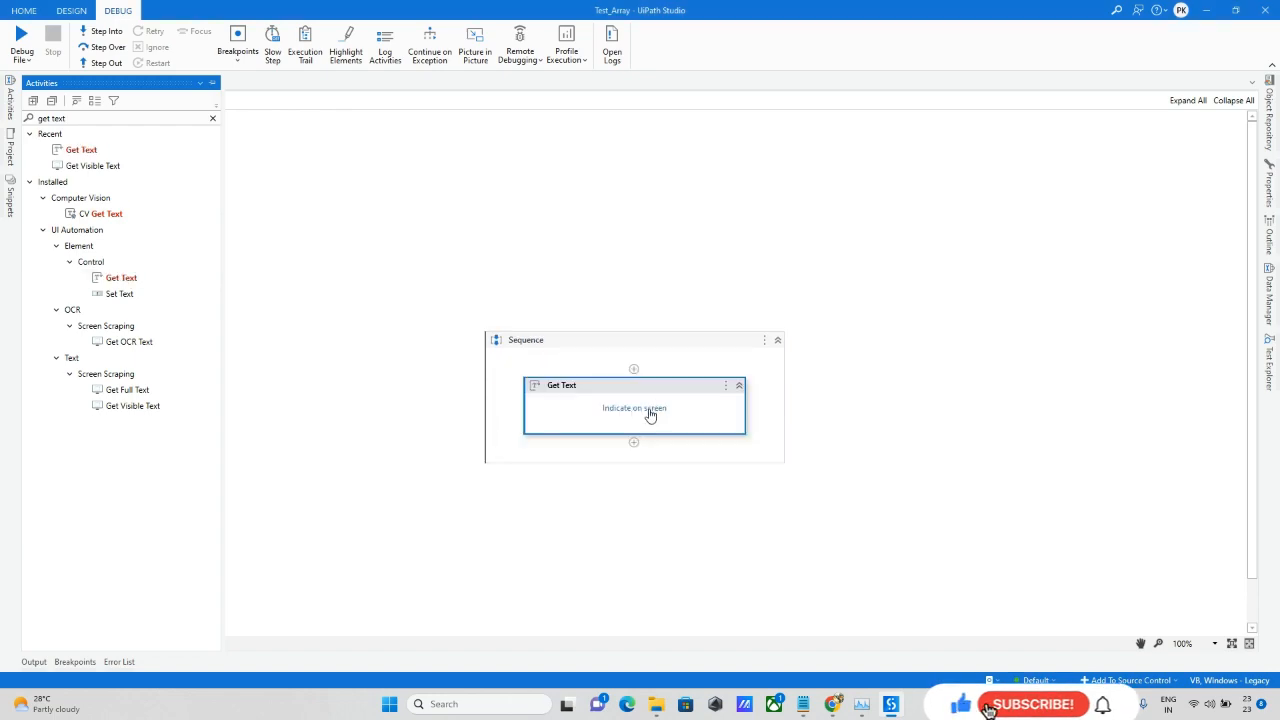
# Point Get Text at the YdtKn captcha, output to Temp_Text, and add a 'Check' Message Box.
pyautogui.click(634, 408)
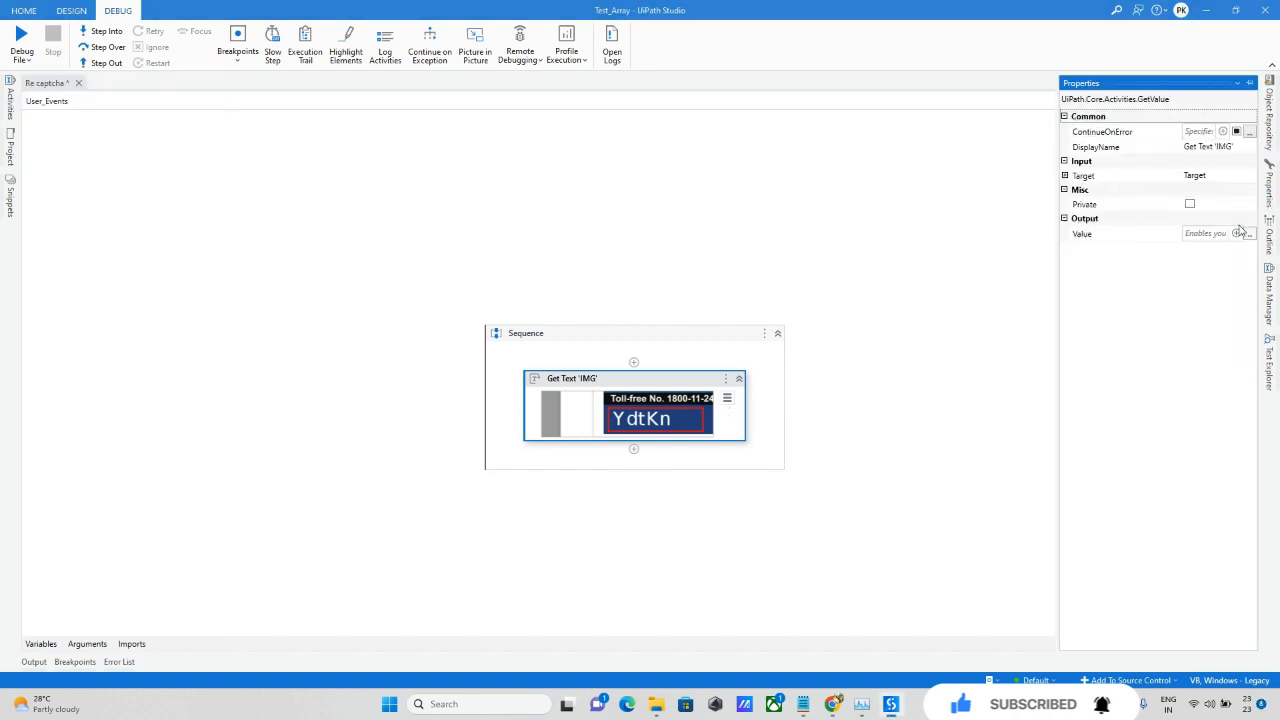
pyautogui.click(1243, 233)
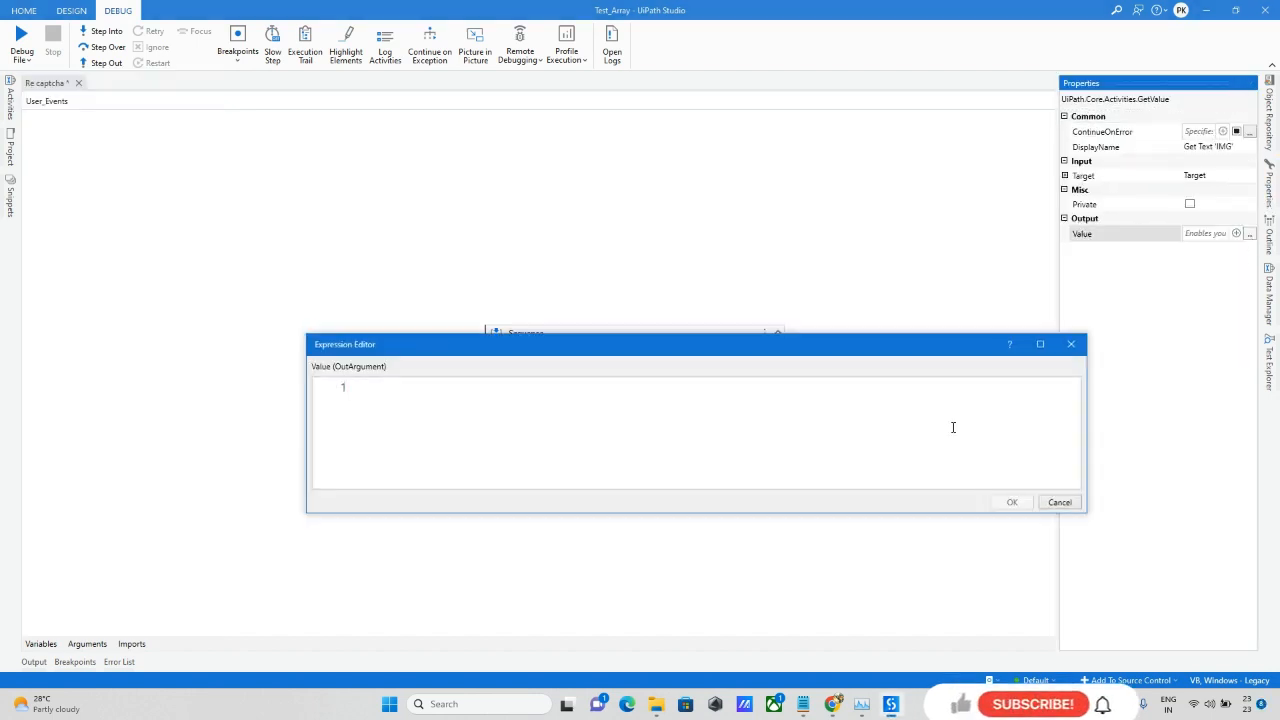
pyautogui.write('Temp_Text')
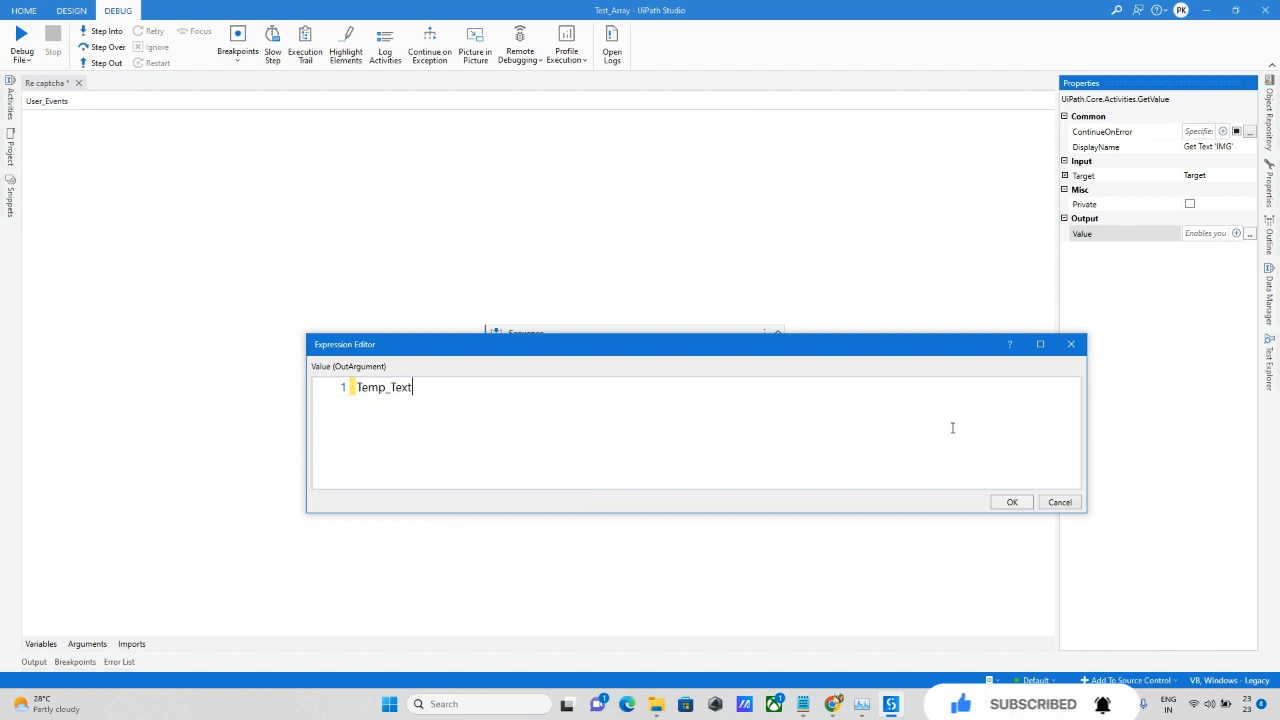
pyautogui.click(1011, 501)
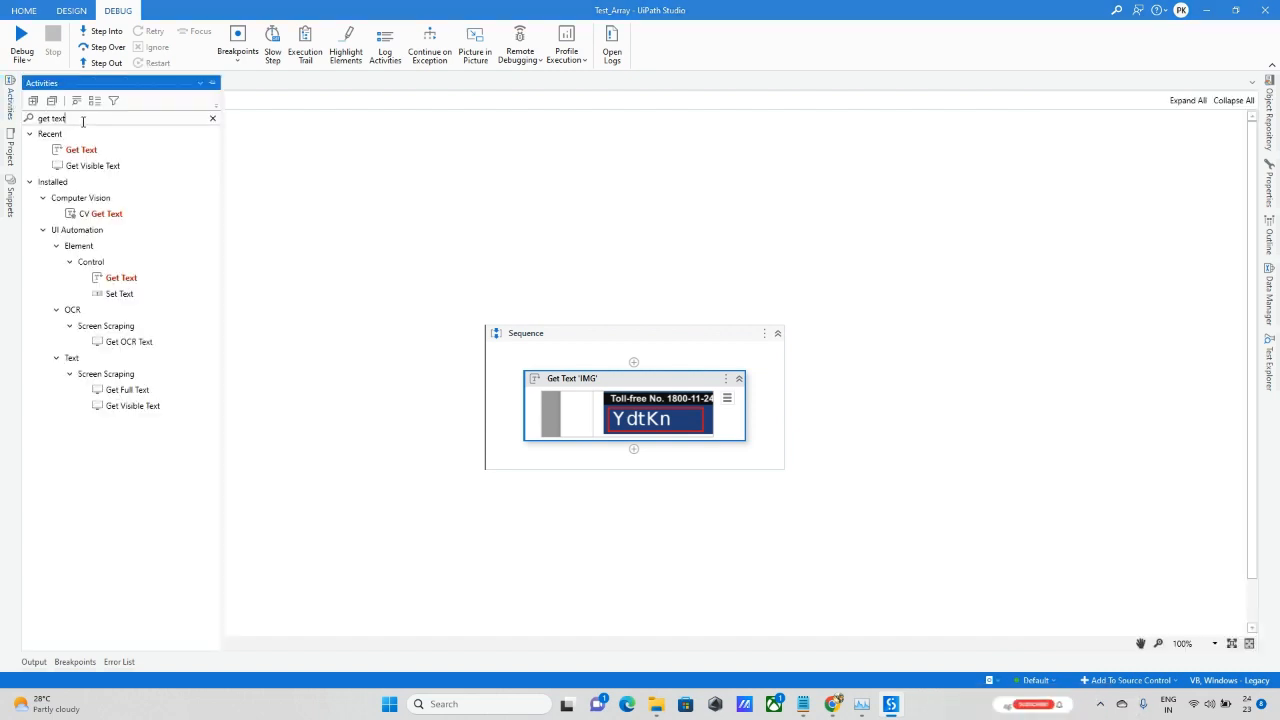
pyautogui.write('messageb')
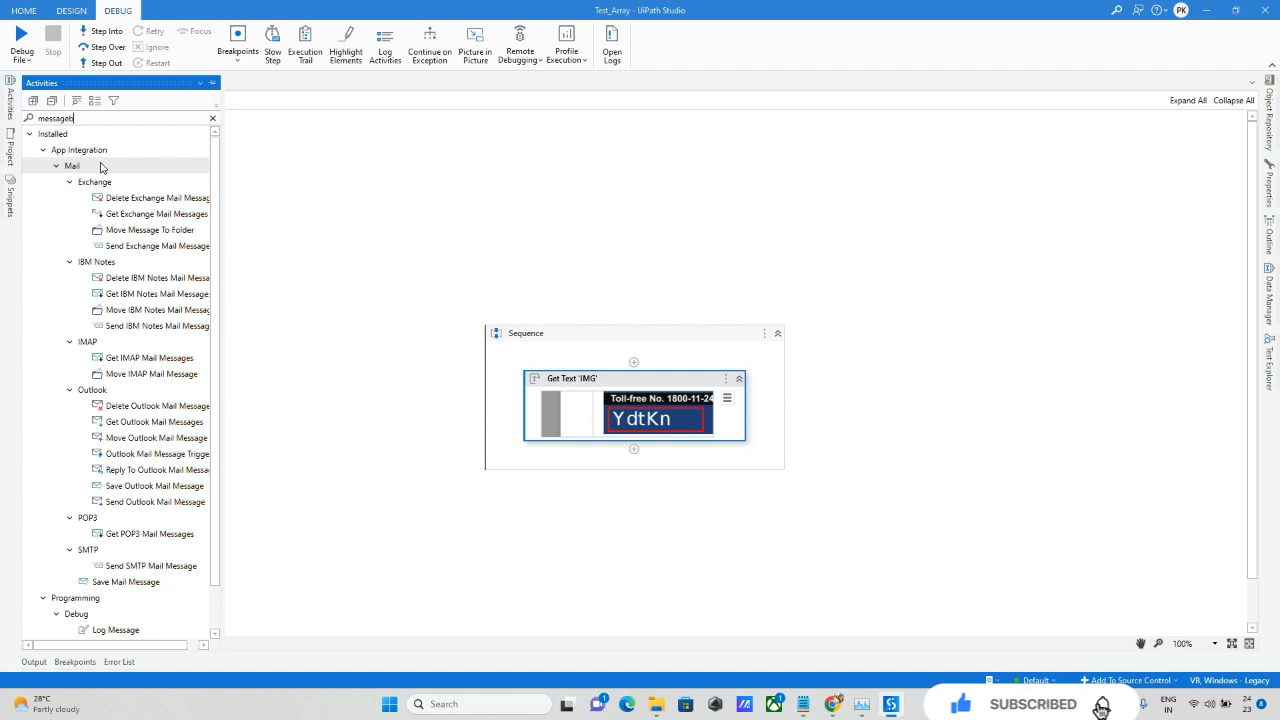
pyautogui.write('messagebox')
pyautogui.write('"Check')
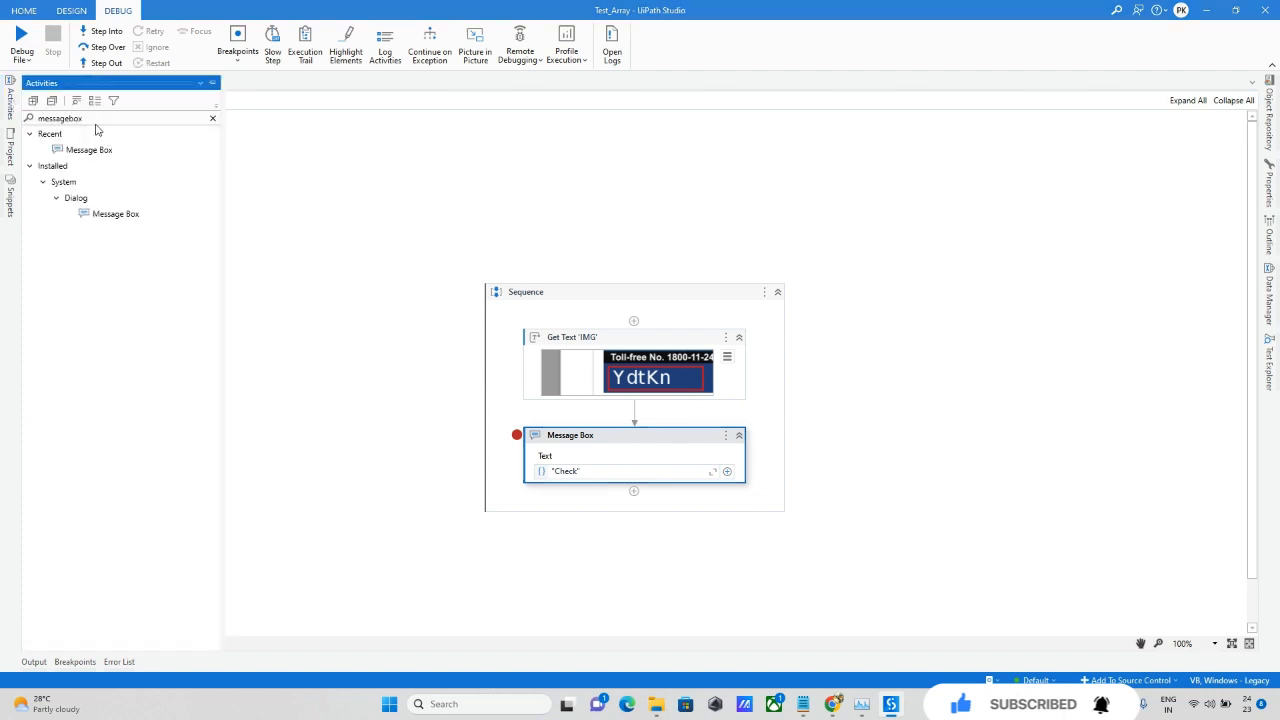
# Insert Get Full Text above Get Text on the captcha image, with Output Text set to Temp_Text.
pyautogui.write('get et')
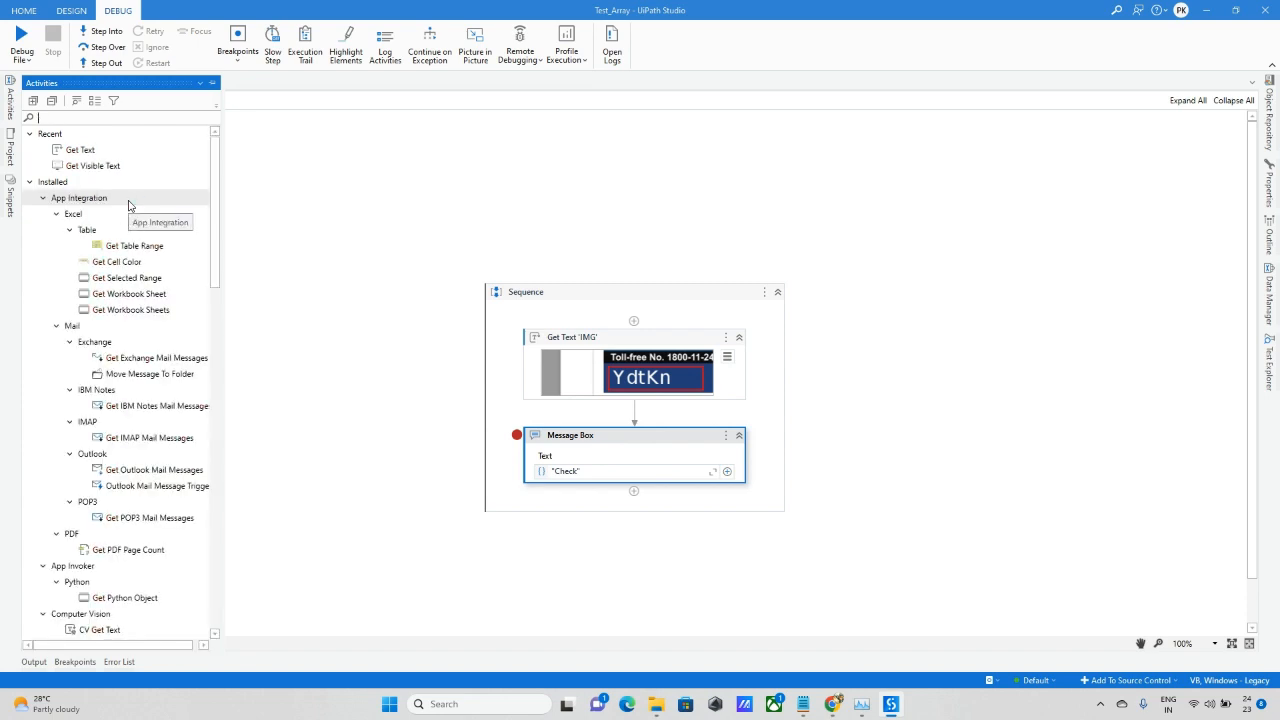
pyautogui.write('get')
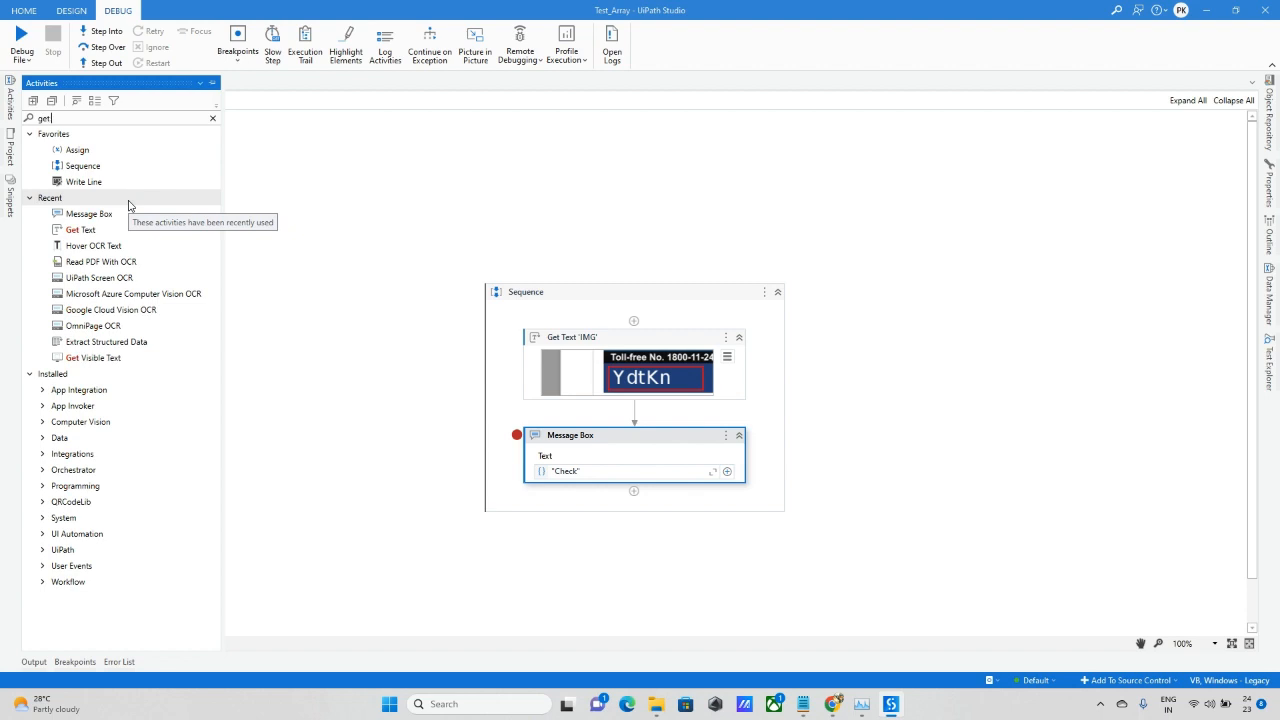
pyautogui.click(42, 197)
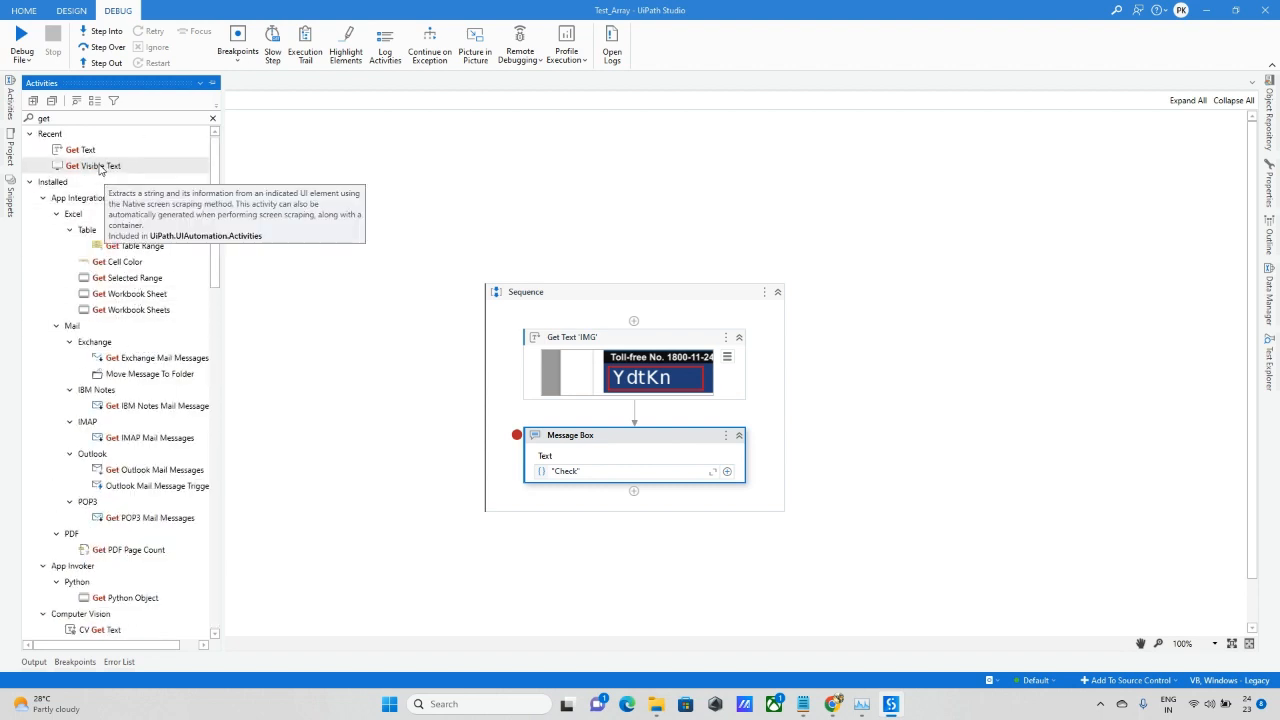
pyautogui.write('full')
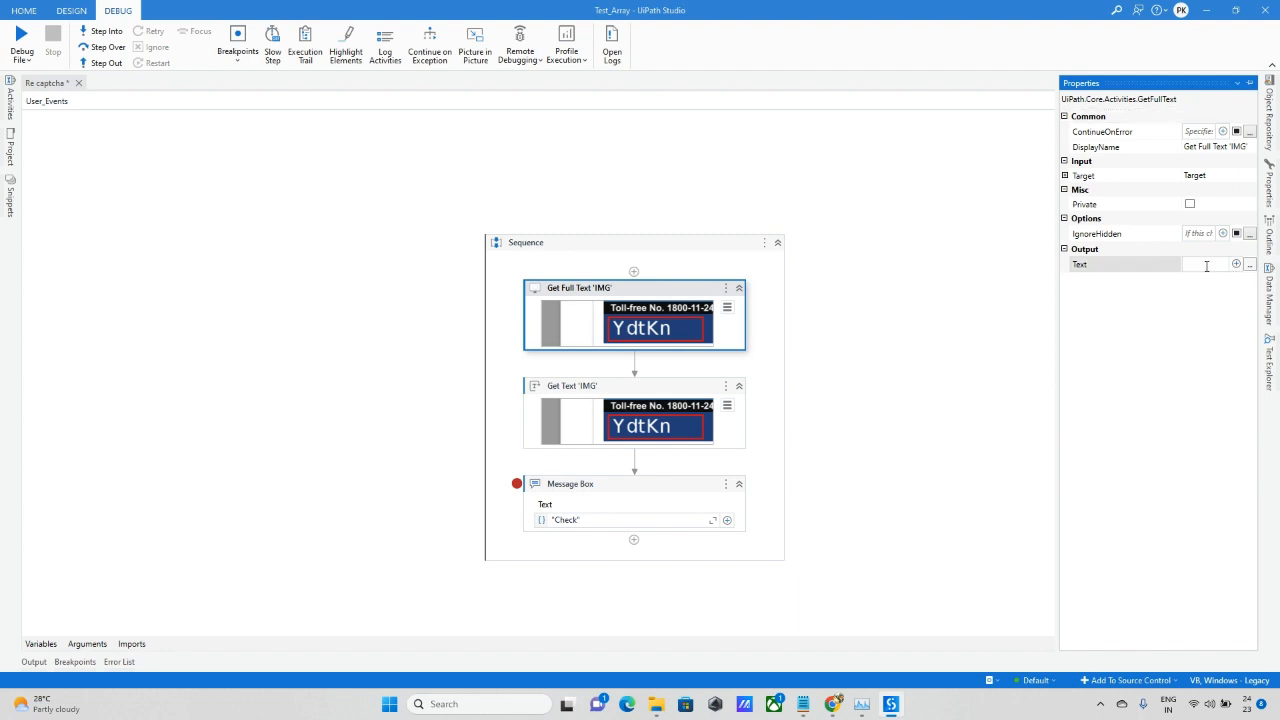
pyautogui.write('Temp_Text')
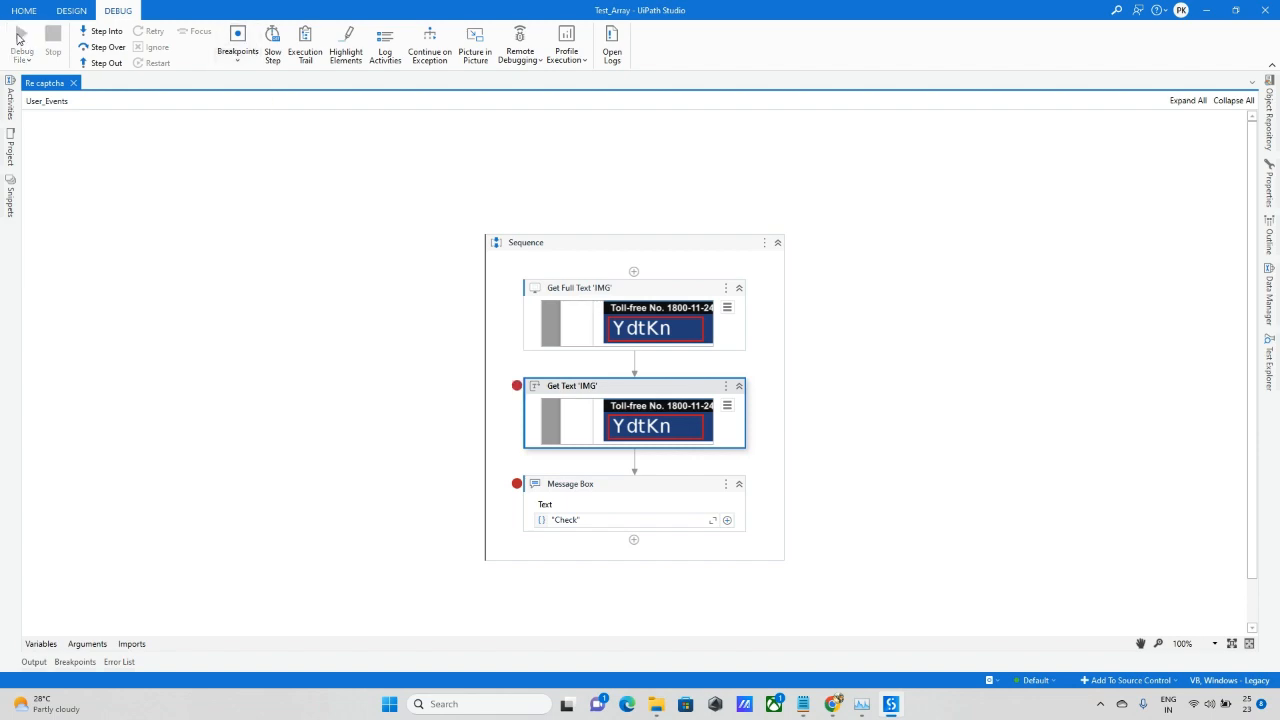
# Debug the file, continue past the breakpoint, and find Temp_Text empty before stopping.
pyautogui.click(20, 45)
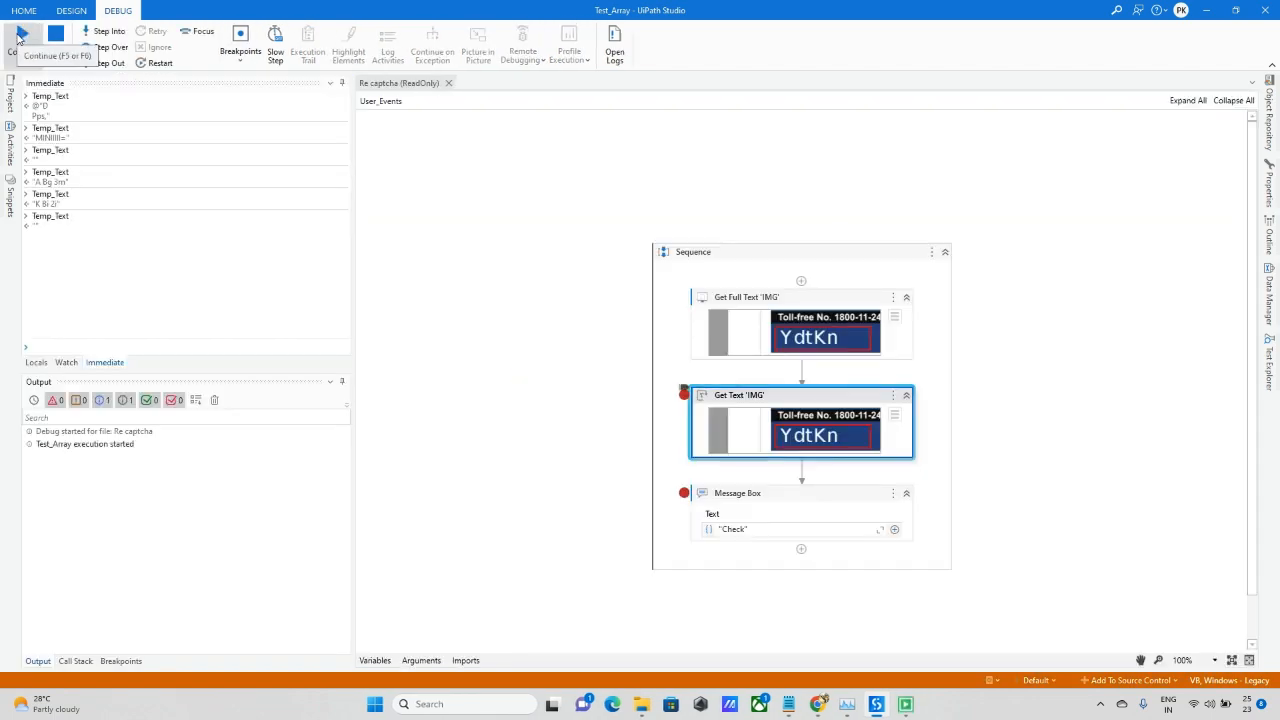
pyautogui.click(22, 40)
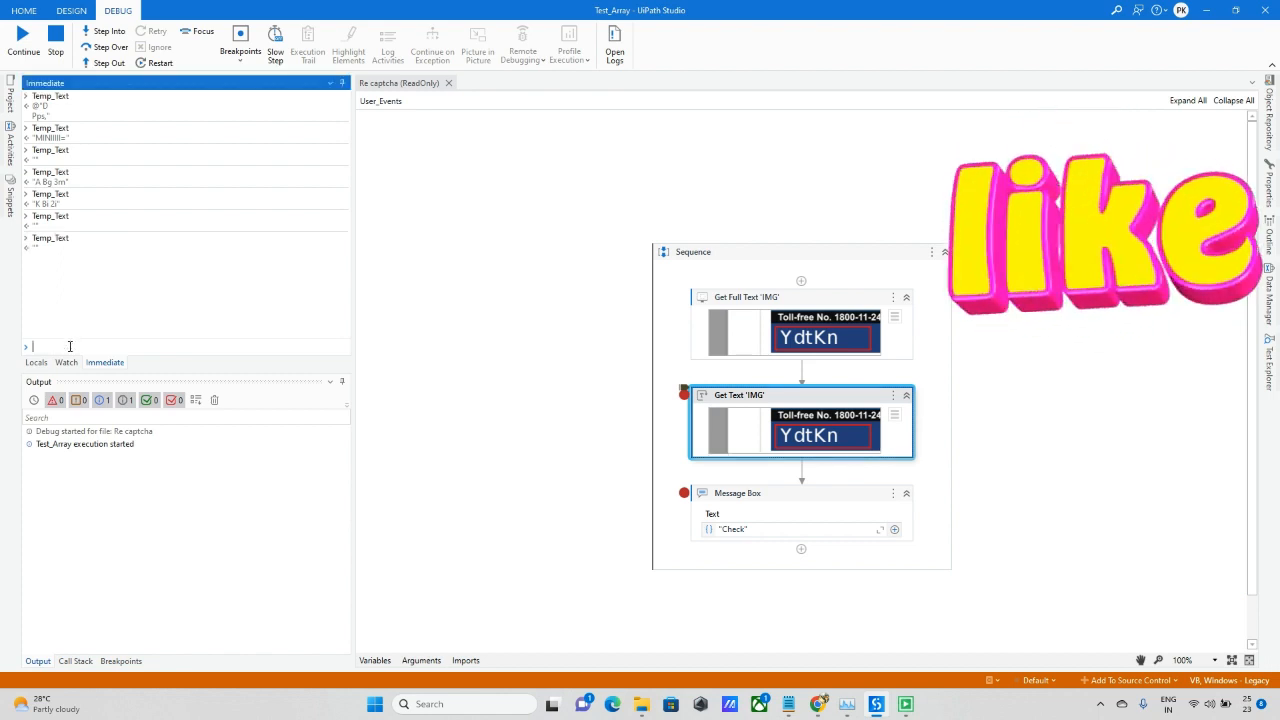
pyautogui.click(55, 40)
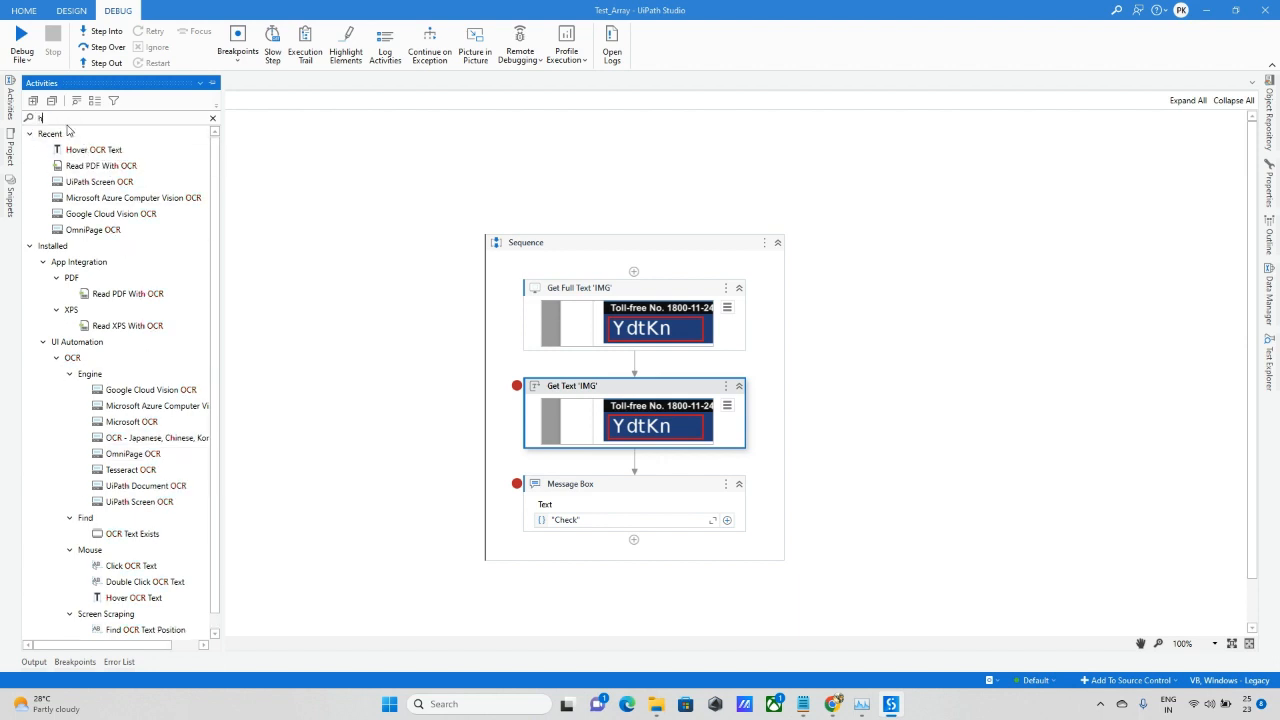
# Put Get OCR Text at the top of the sequence on the captcha, keeping UiPath Screen OCR.
pyautogui.write('get image')
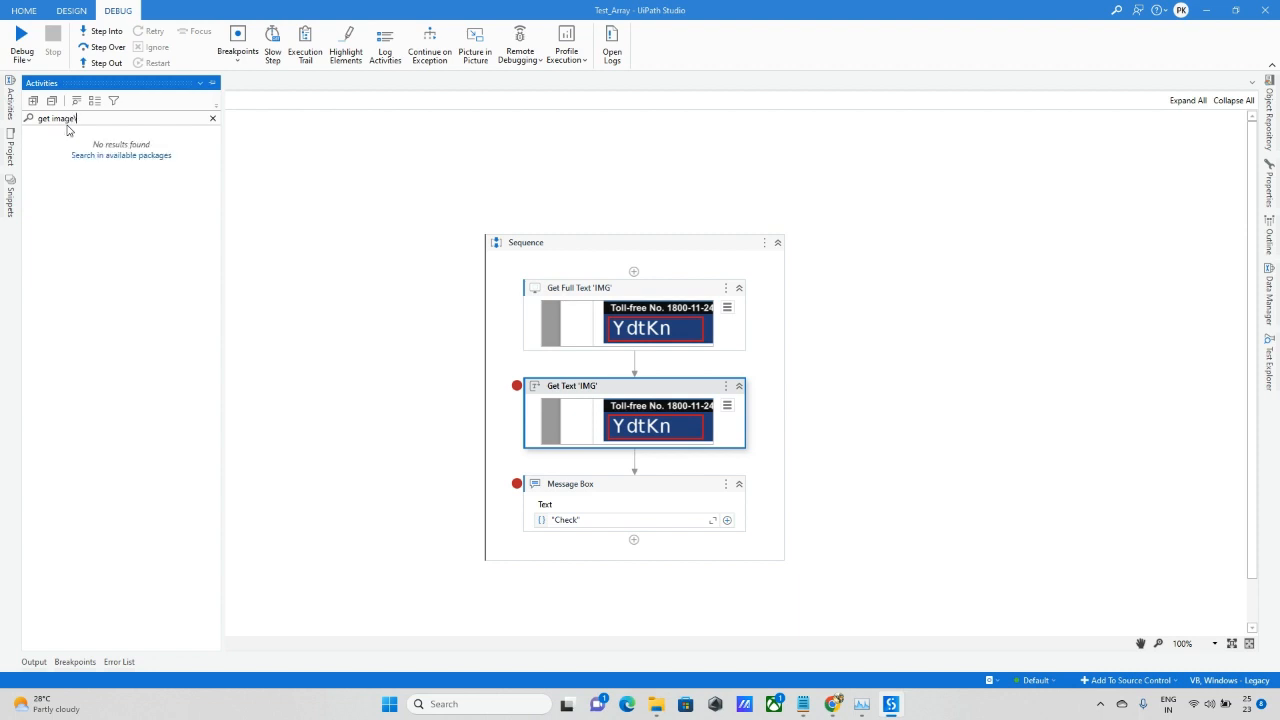
pyautogui.click(212, 118)
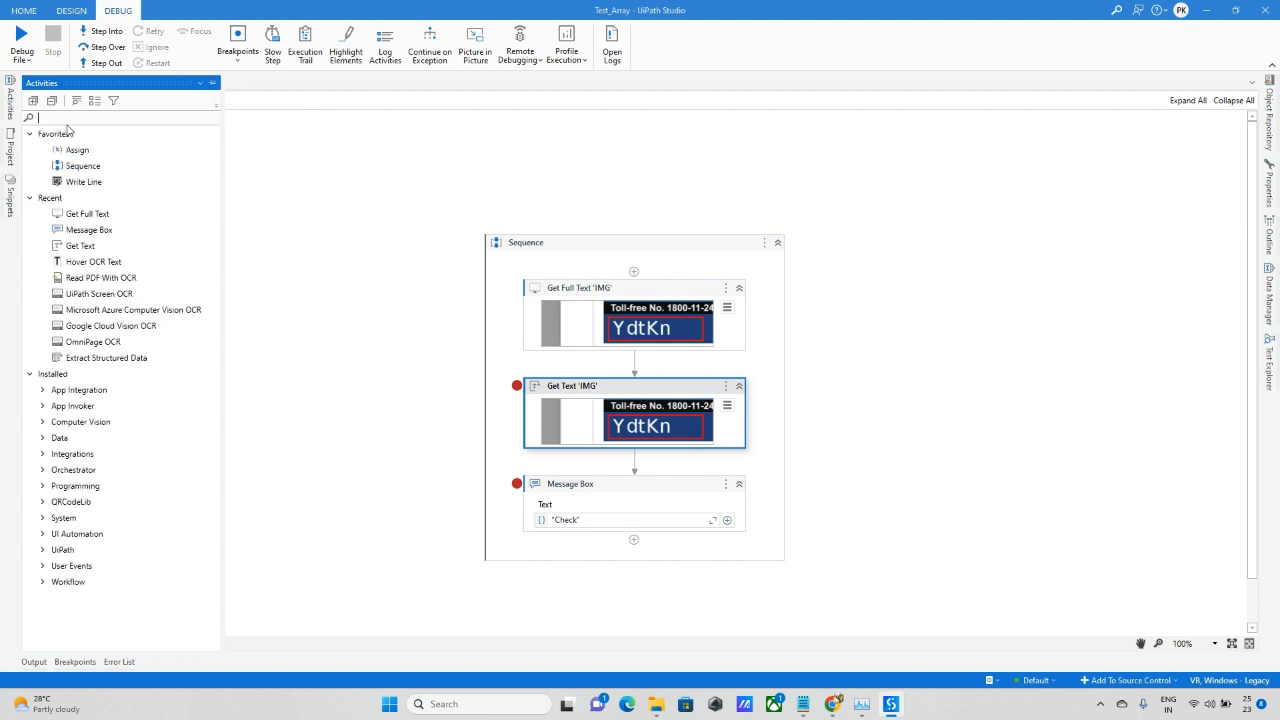
pyautogui.write('get')
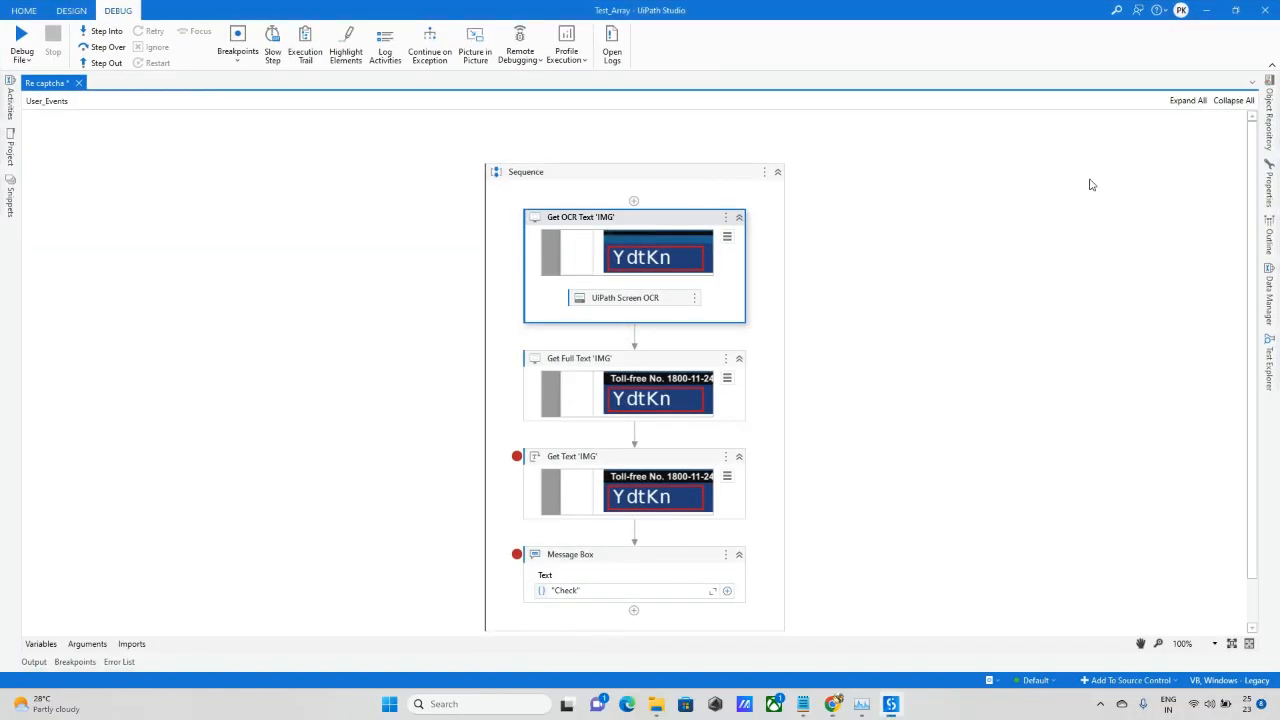
pyautogui.click(578, 217)
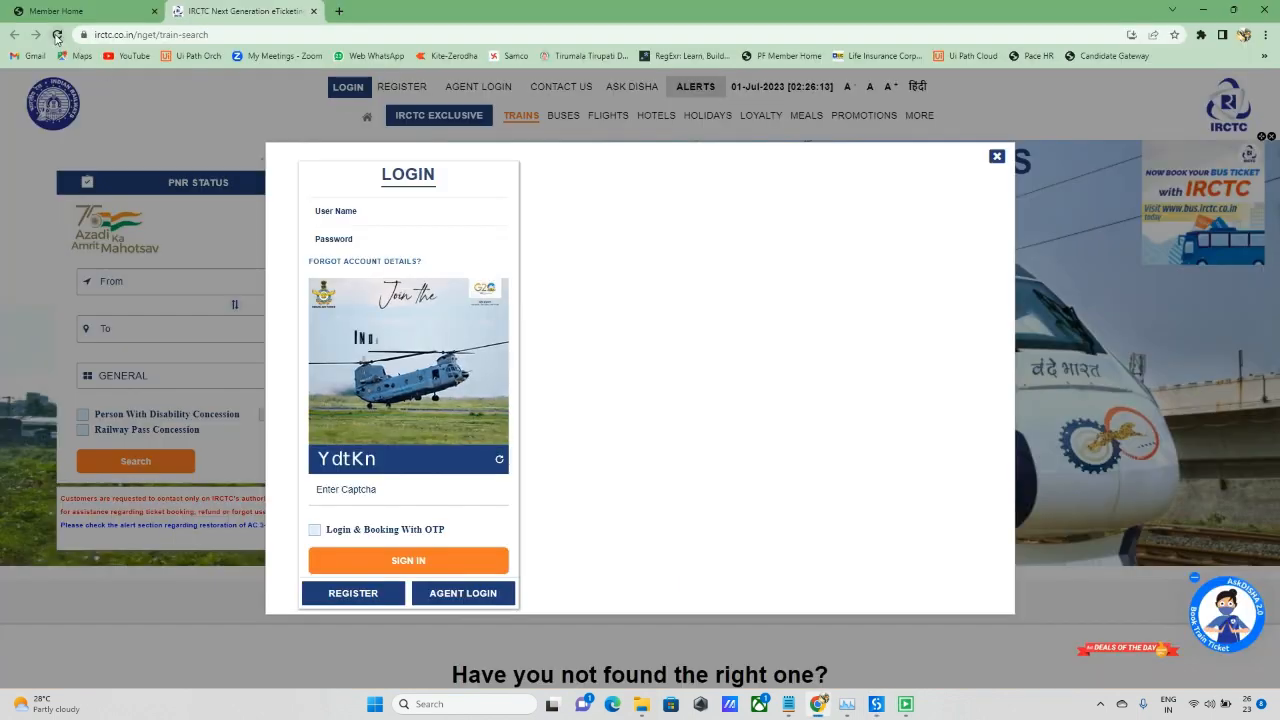
# Close the IRCTC login popup, go back to Studio and start a debug run.
pyautogui.click(996, 156)
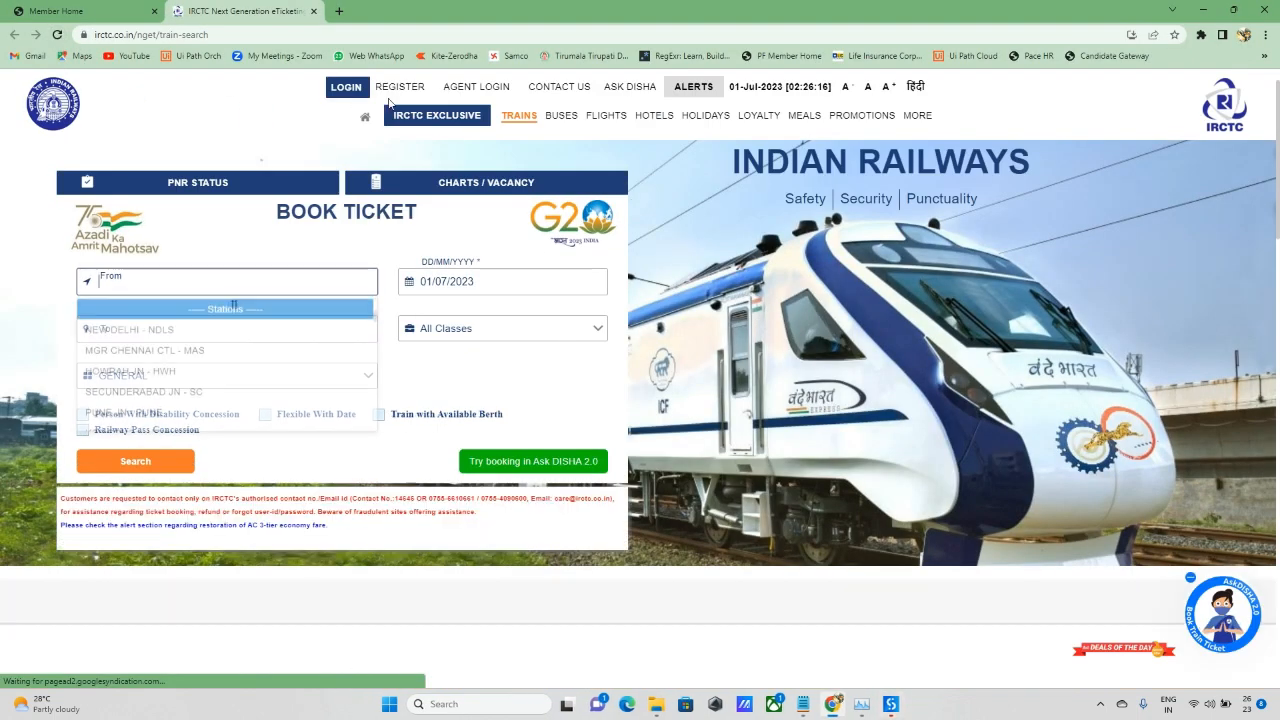
pyautogui.click(346, 87)
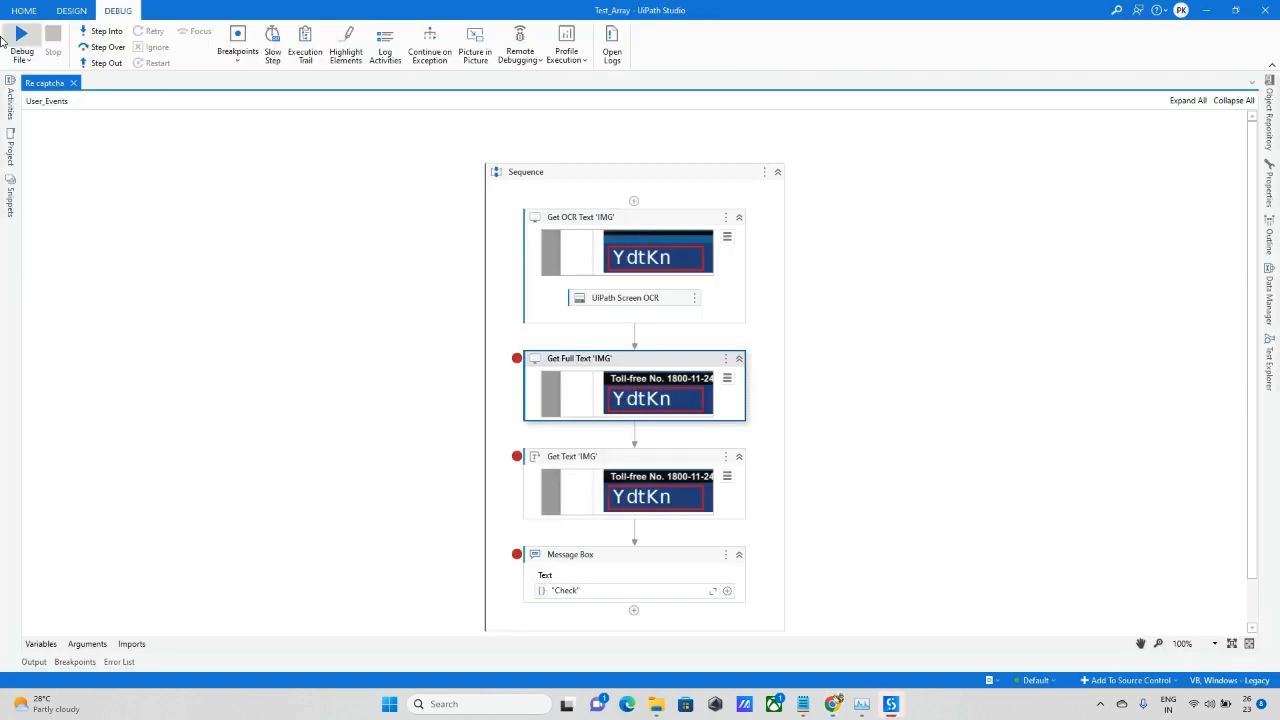
pyautogui.click(22, 40)
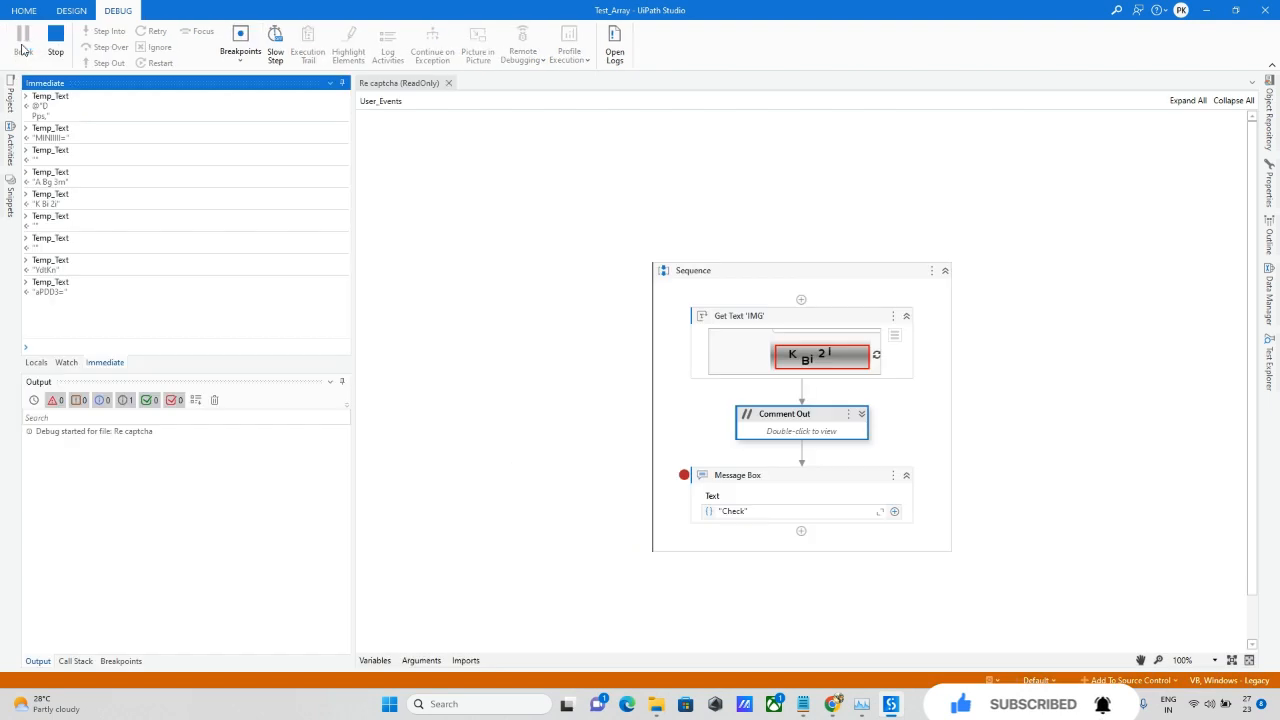
# Resume the debug run past the breakpoint and dismiss the 'Check' message box.
pyautogui.click(23, 37)
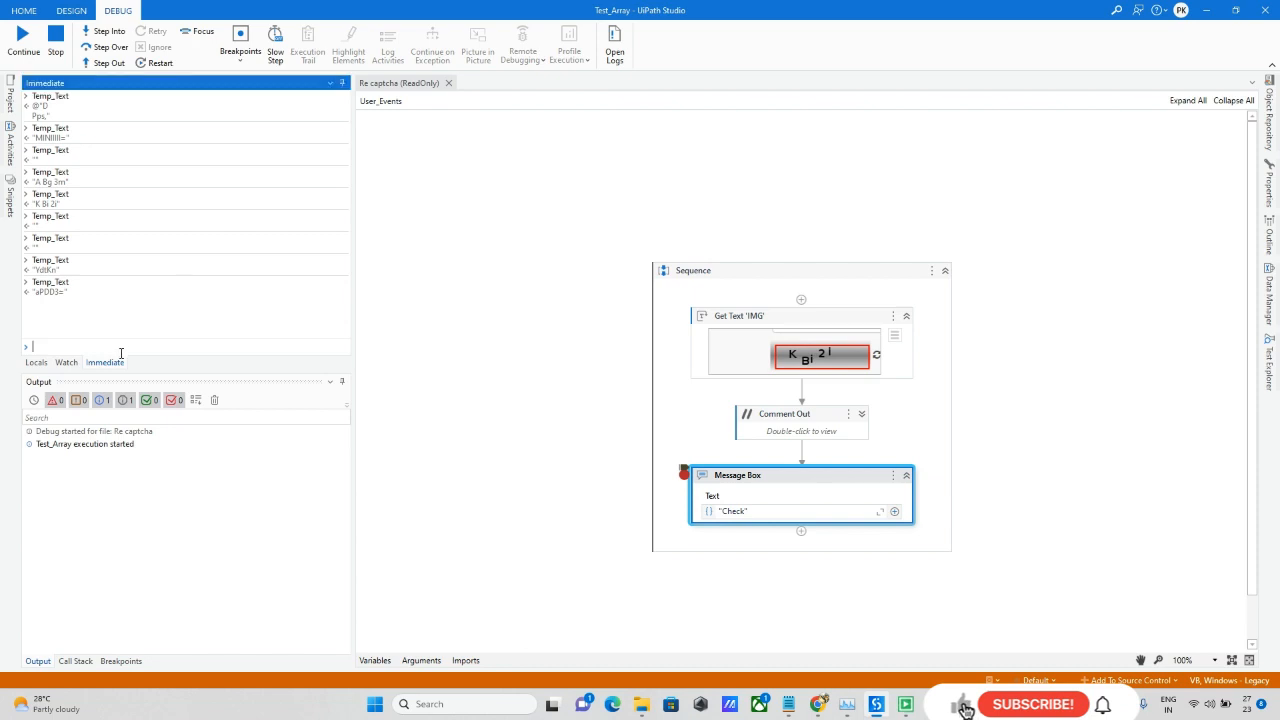
pyautogui.click(1033, 704)
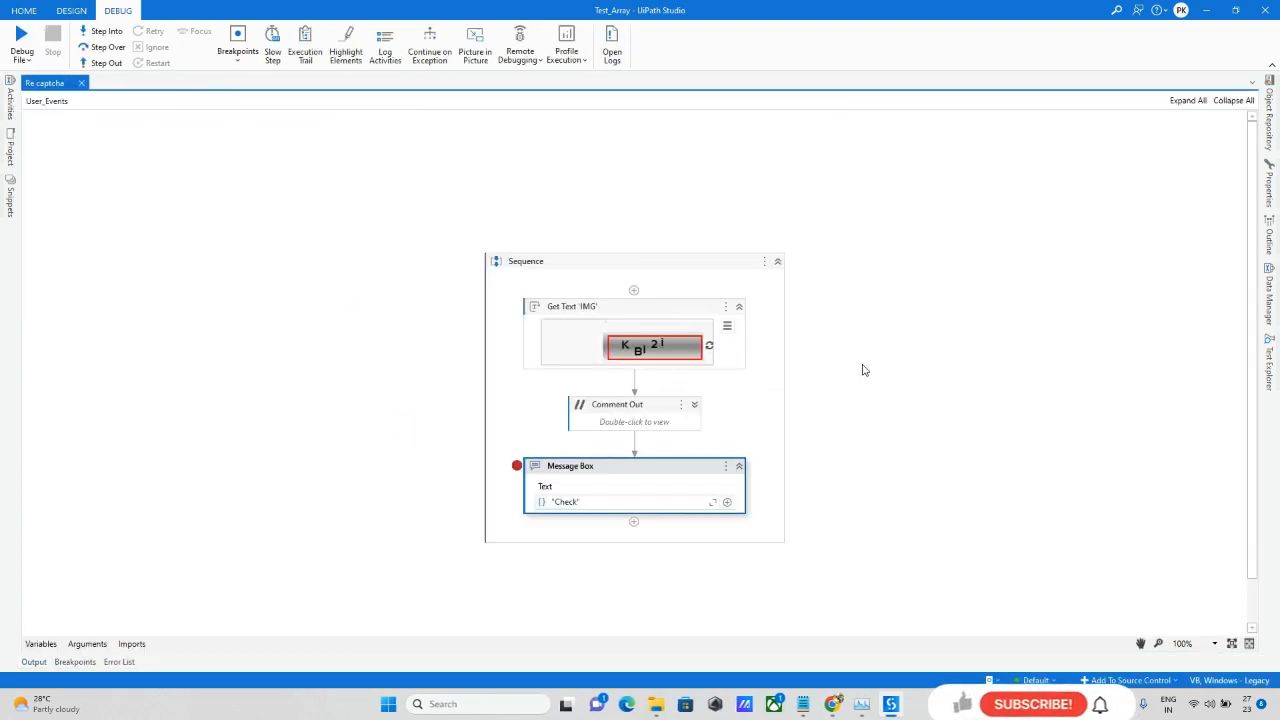
pyautogui.click(727, 327)
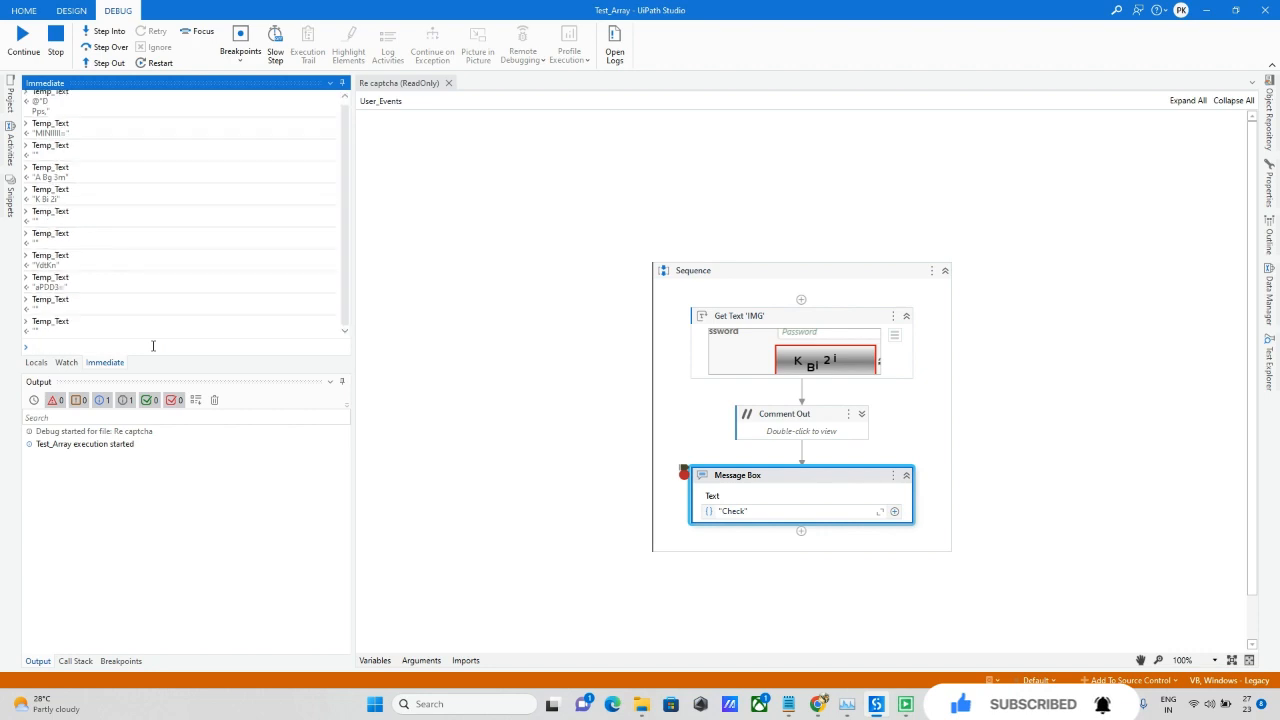
pyautogui.click(22, 37)
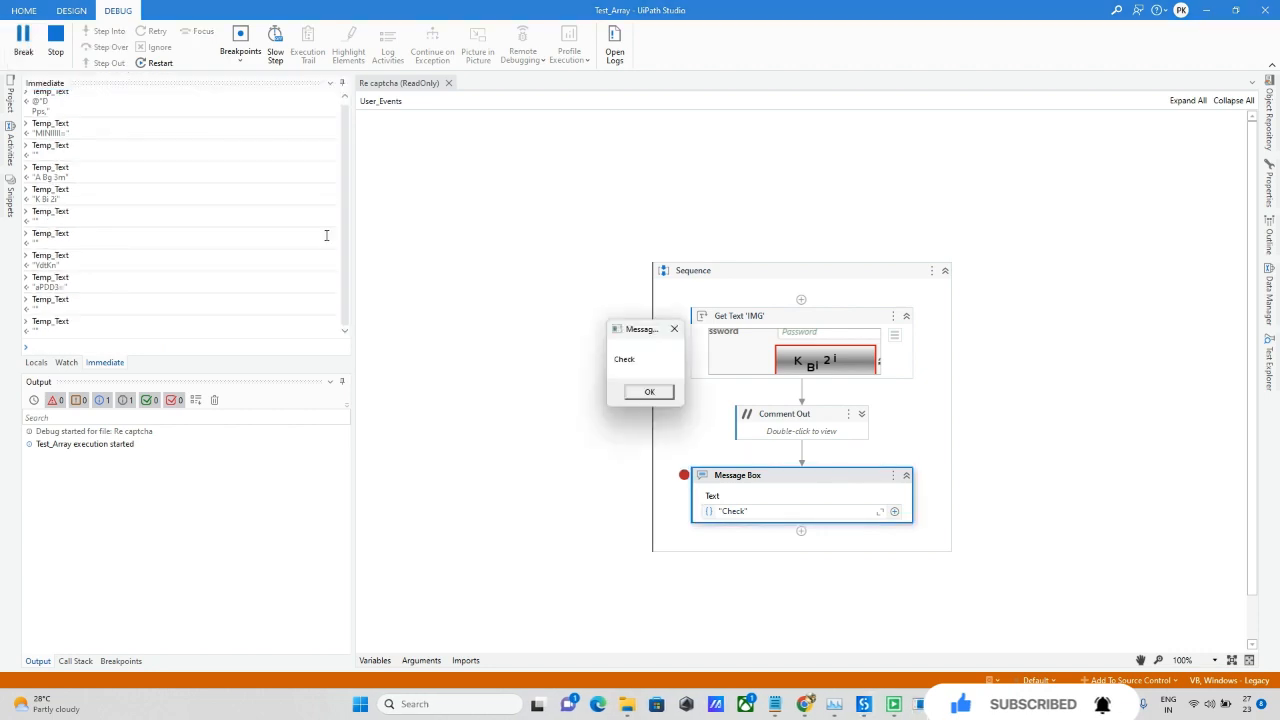
pyautogui.click(649, 391)
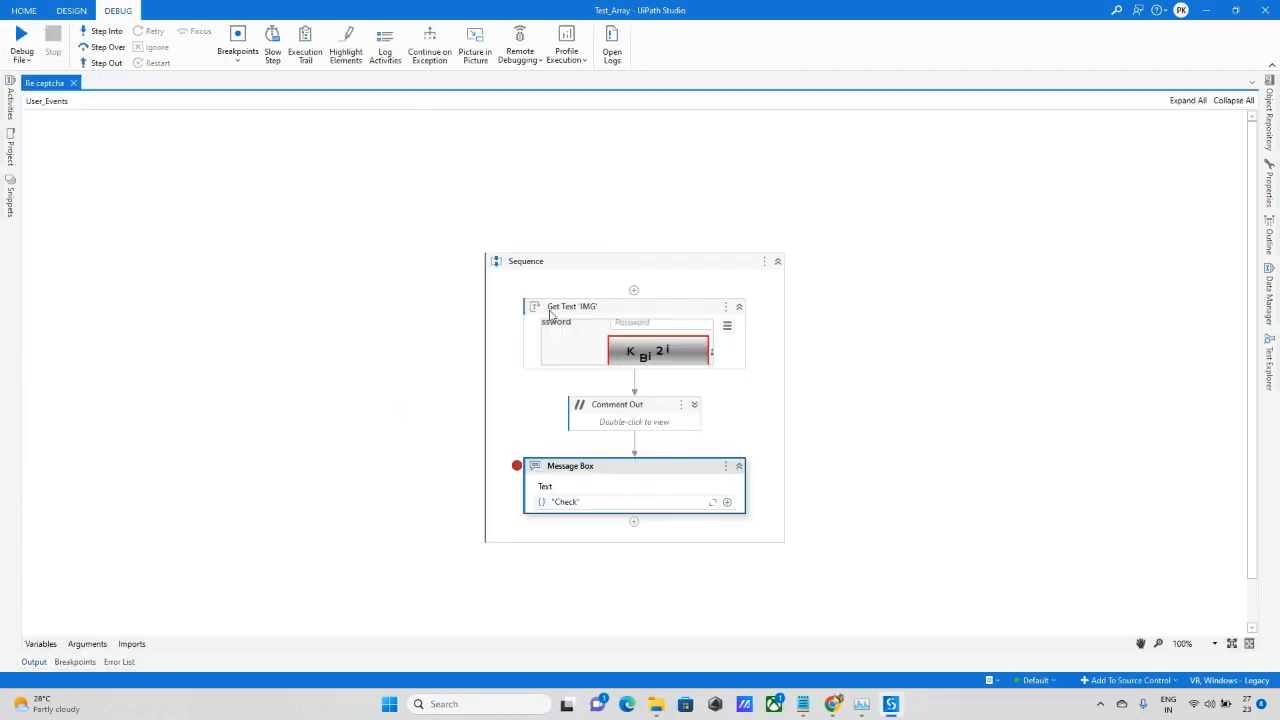
# Set Get OCR Text's output variable and put a breakpoint on Get Text.
pyautogui.click(10, 103)
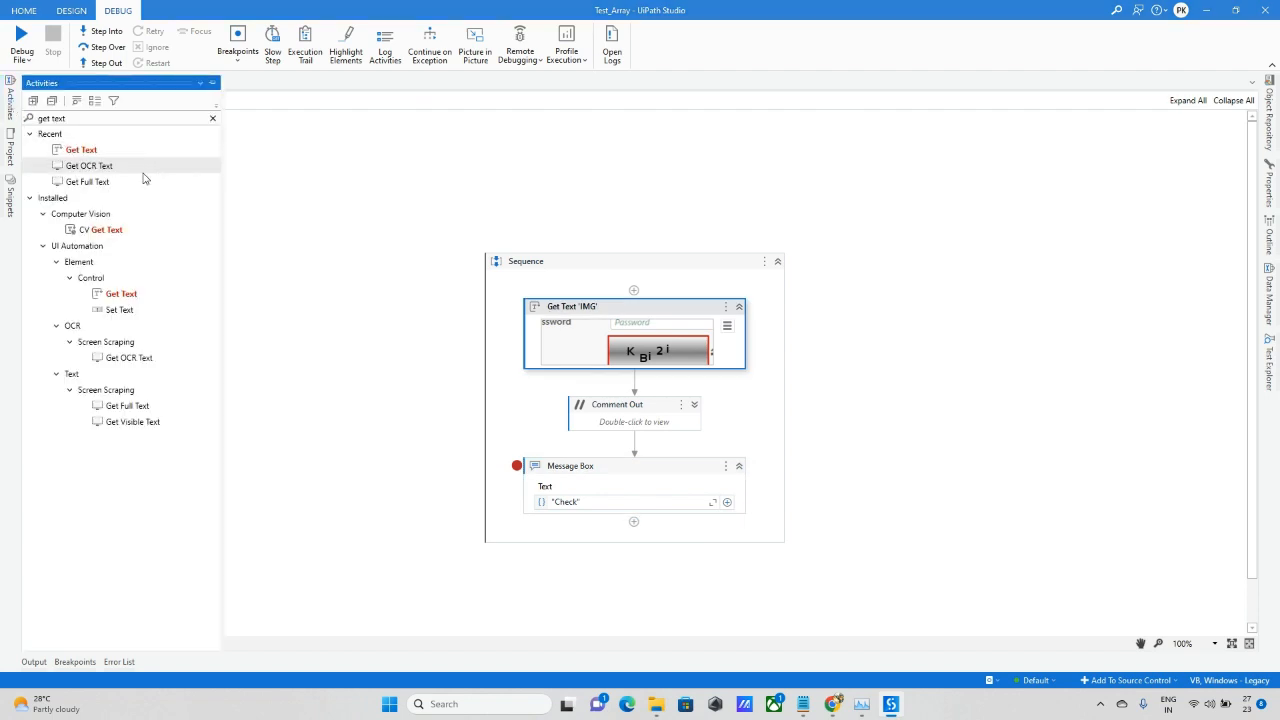
pyautogui.moveTo(87, 181)
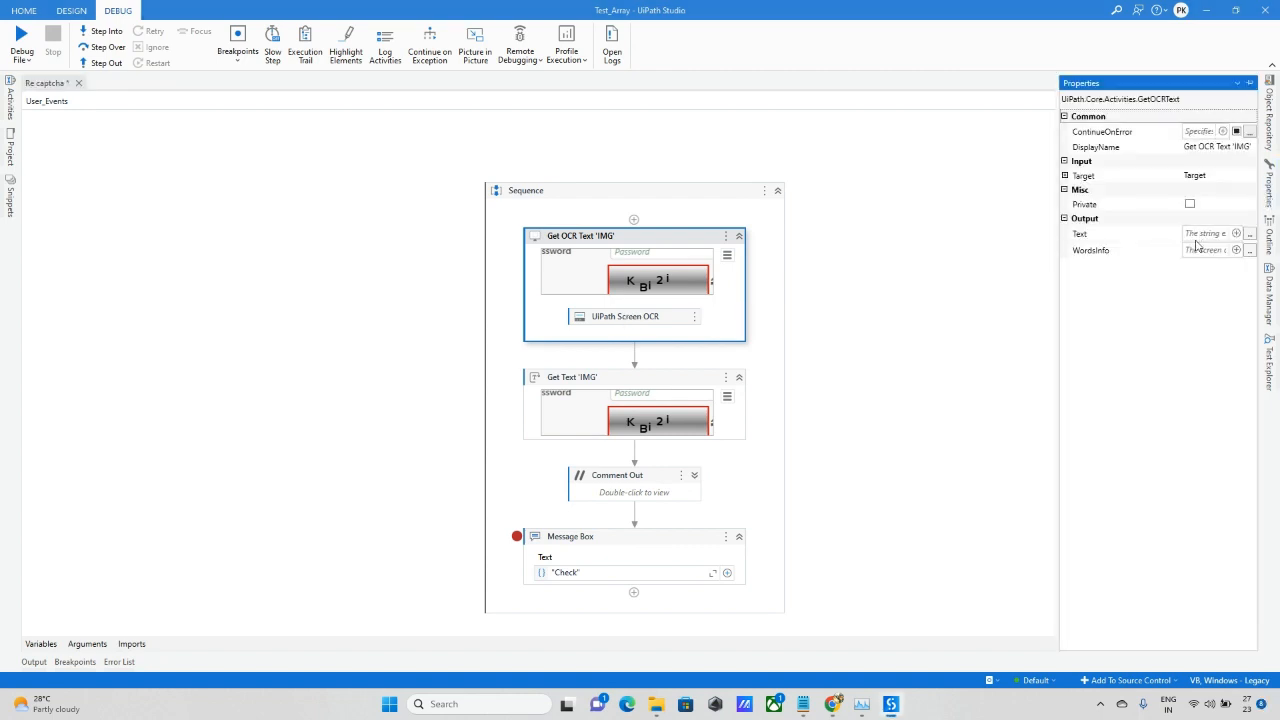
pyautogui.click(1205, 233)
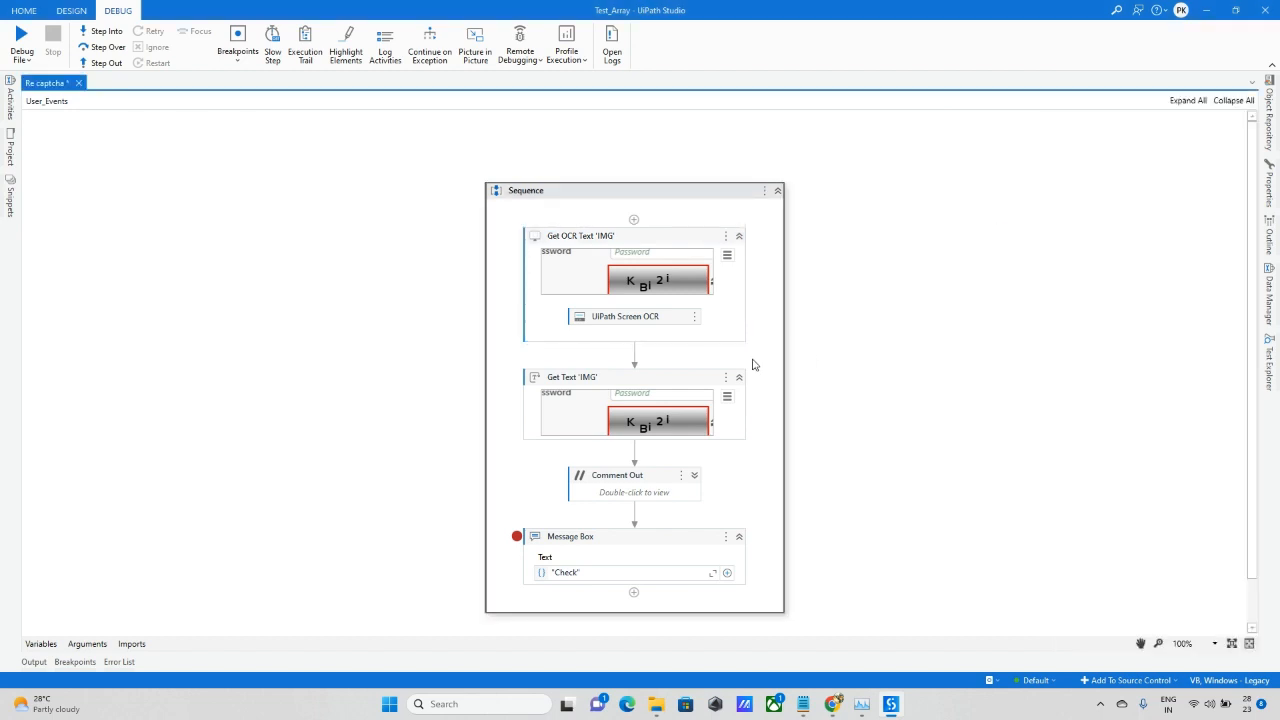
pyautogui.click(237, 40)
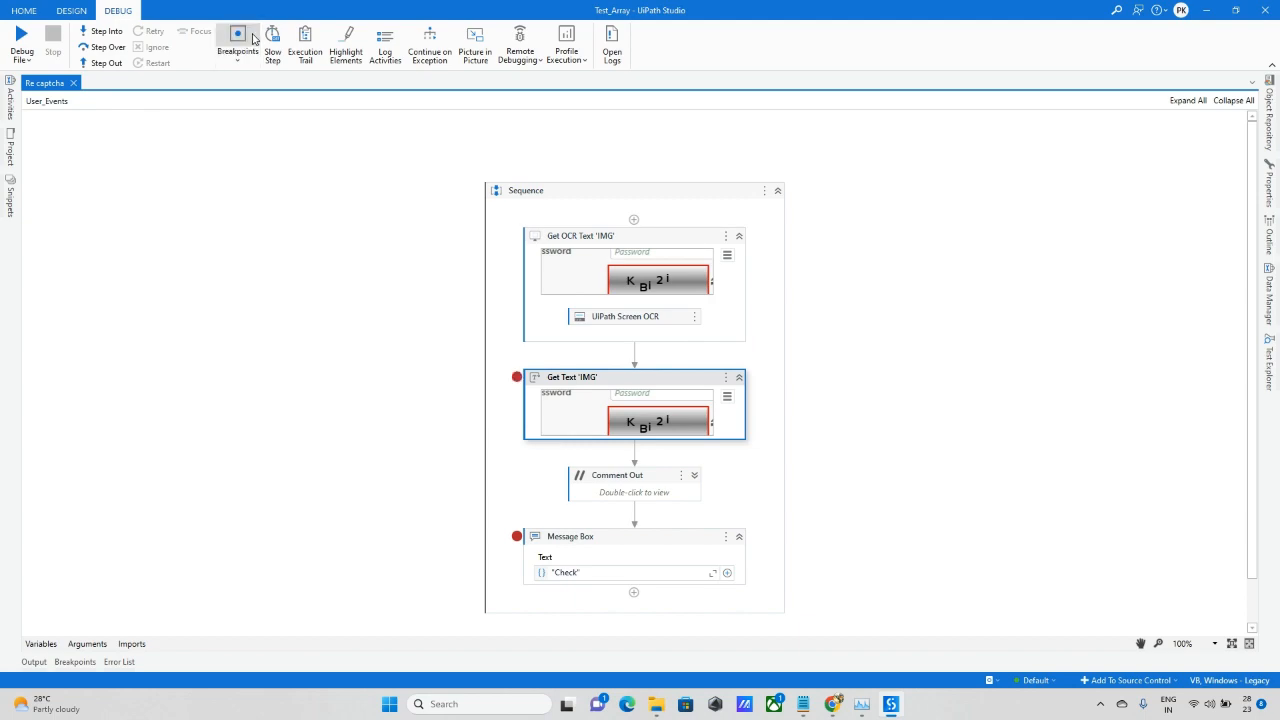
# Swap Get OCR Text's engine to OmniPage OCR and try it in a debug run.
pyautogui.click(21, 45)
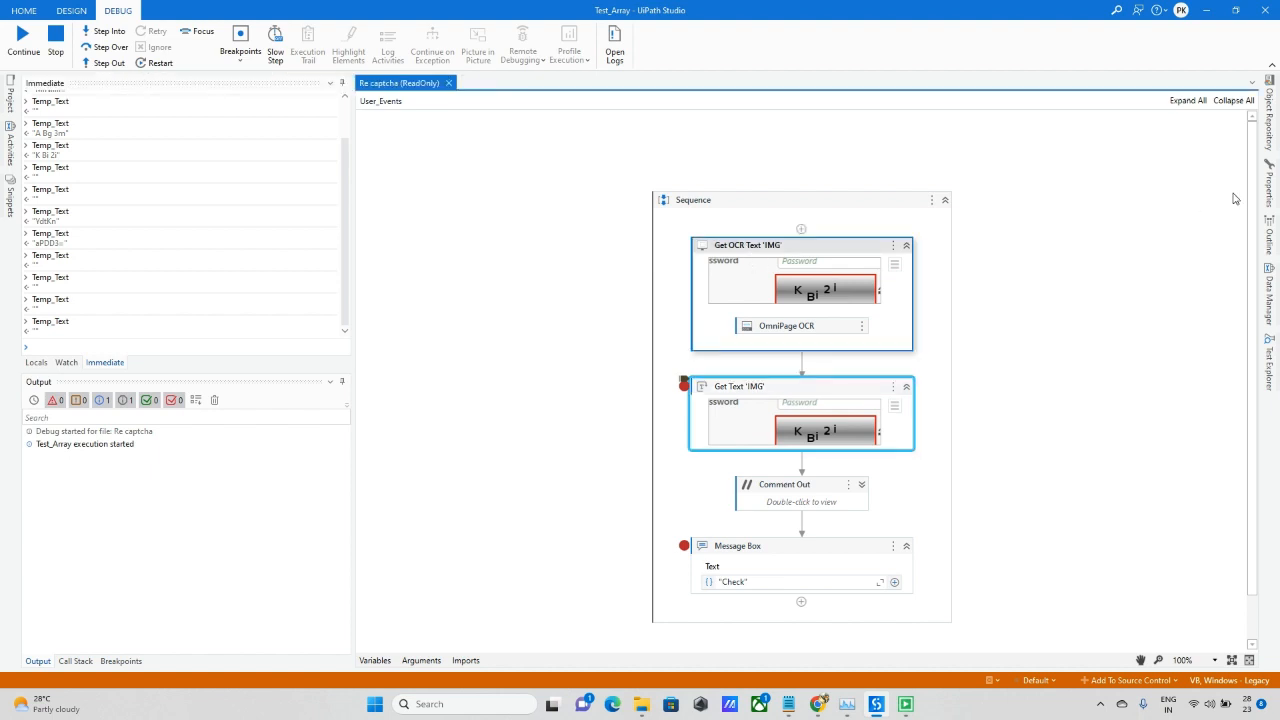
pyautogui.click(747, 245)
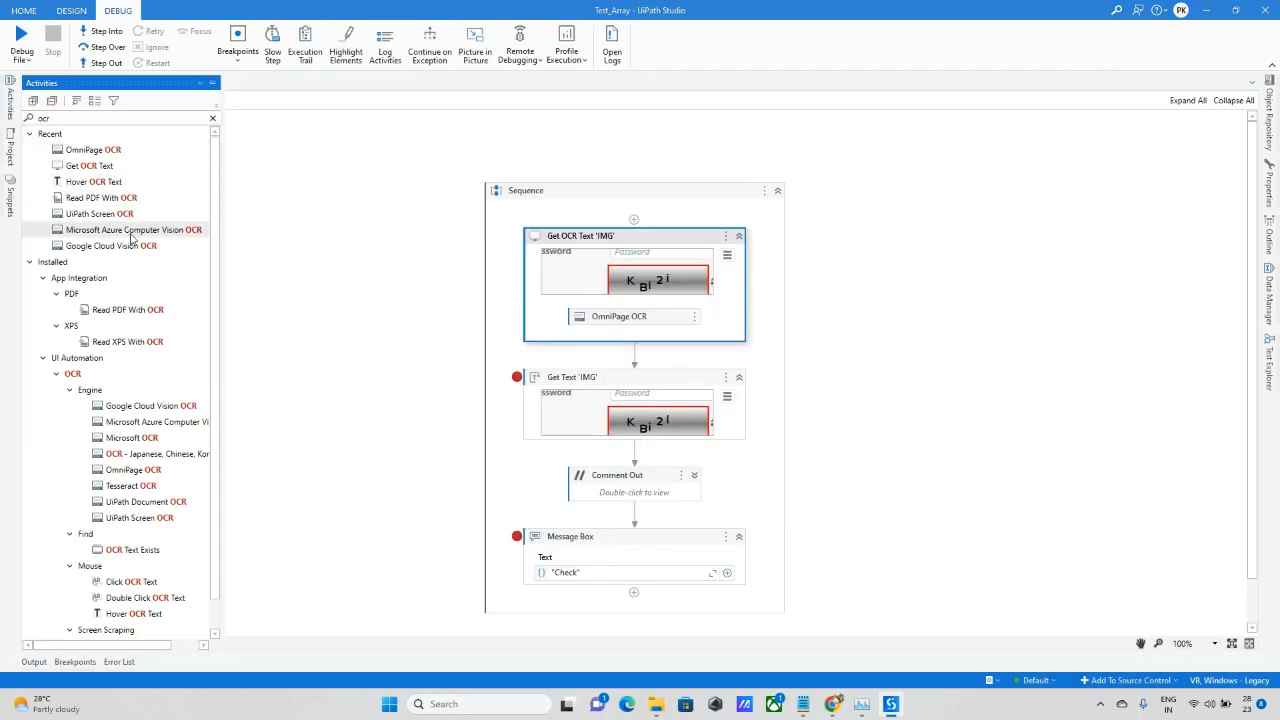
pyautogui.moveTo(110, 245)
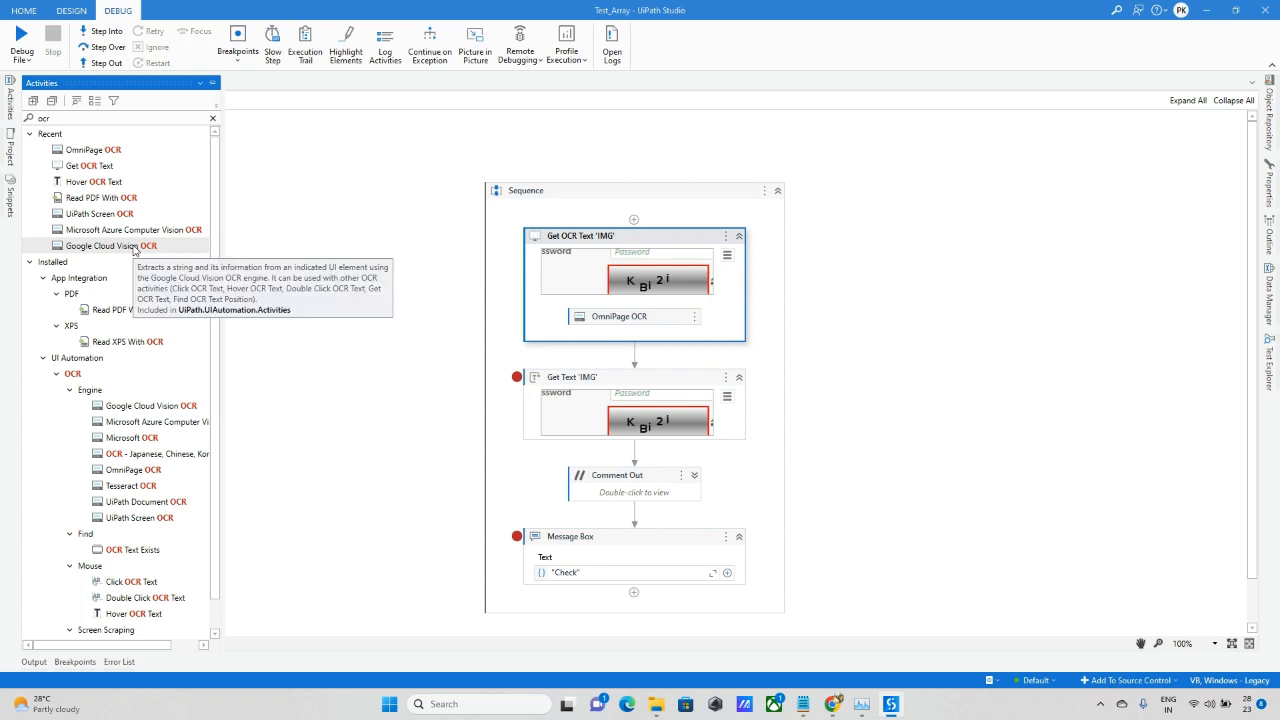
pyautogui.moveTo(133, 229)
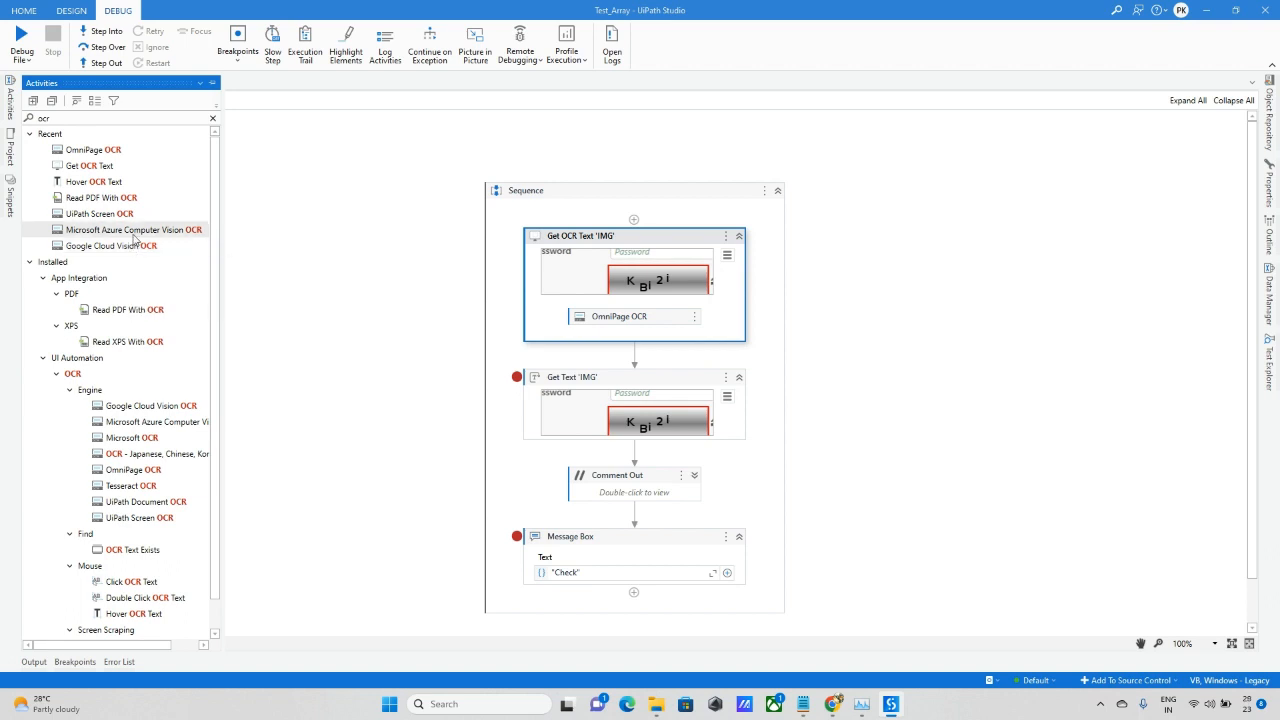
# Delete the OmniPage OCR engine, leaving Get OCR Text with no engine.
pyautogui.click(727, 256)
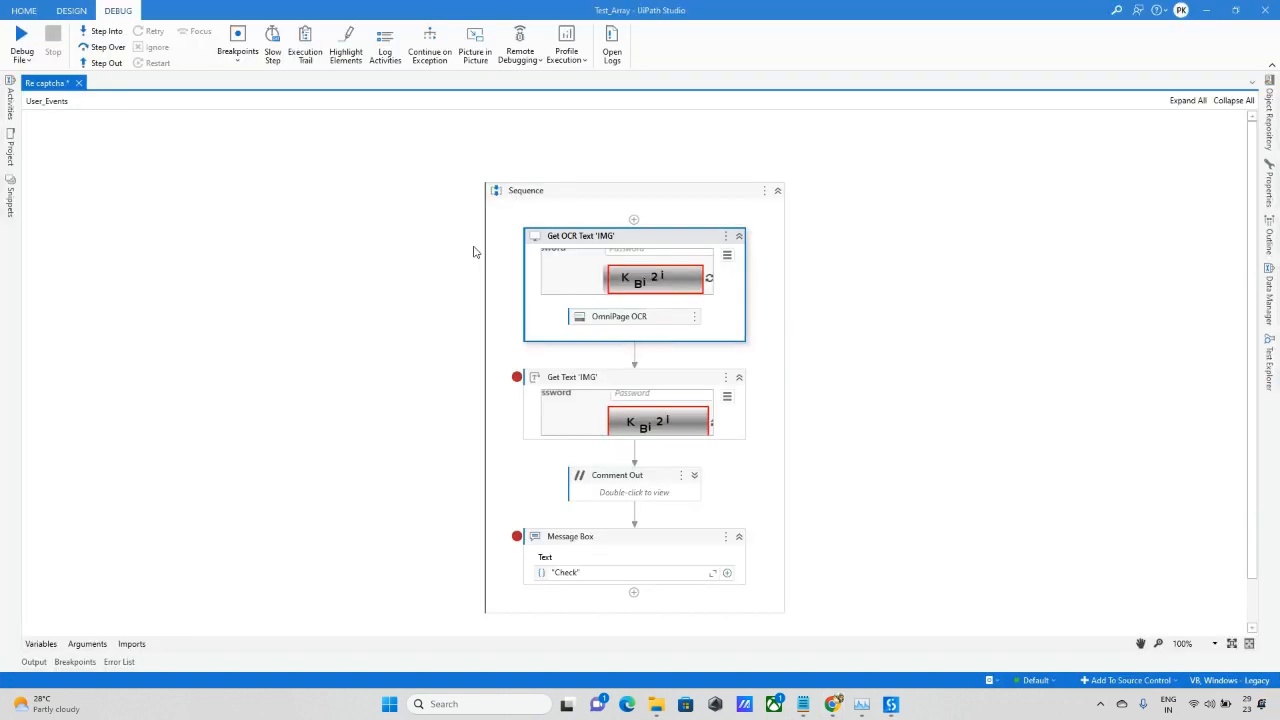
pyautogui.click(21, 45)
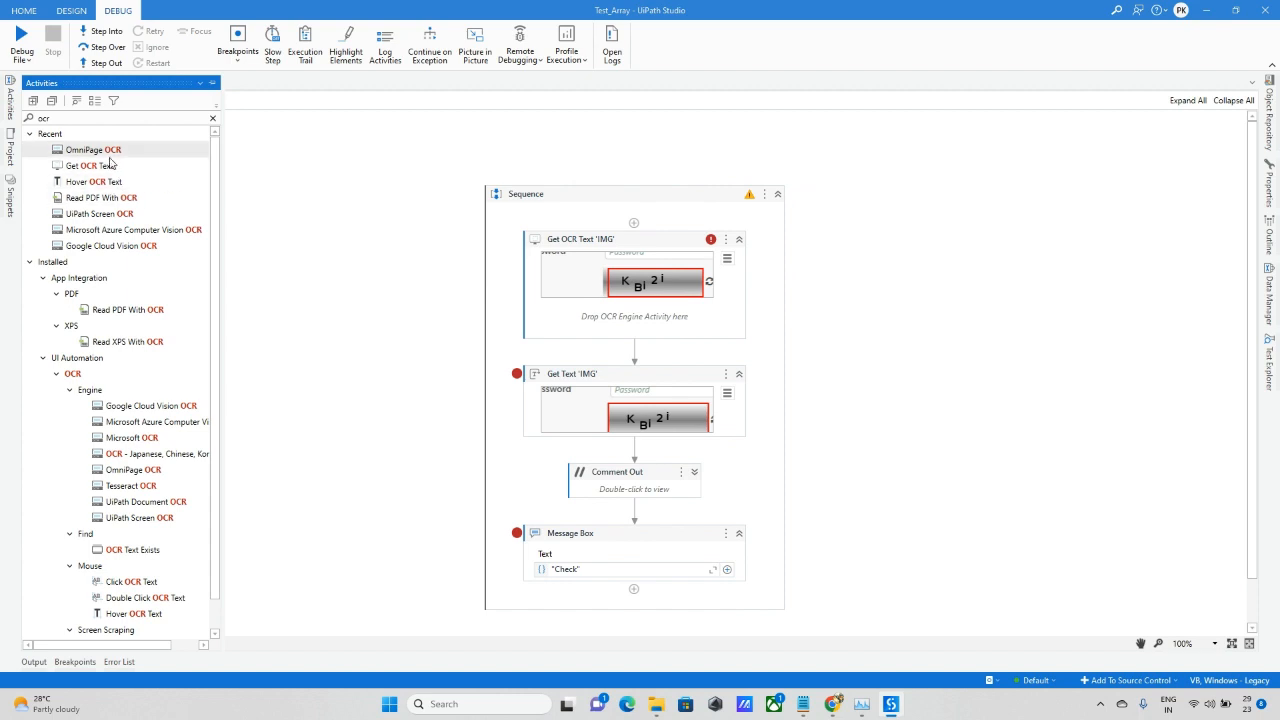
pyautogui.moveTo(138, 432)
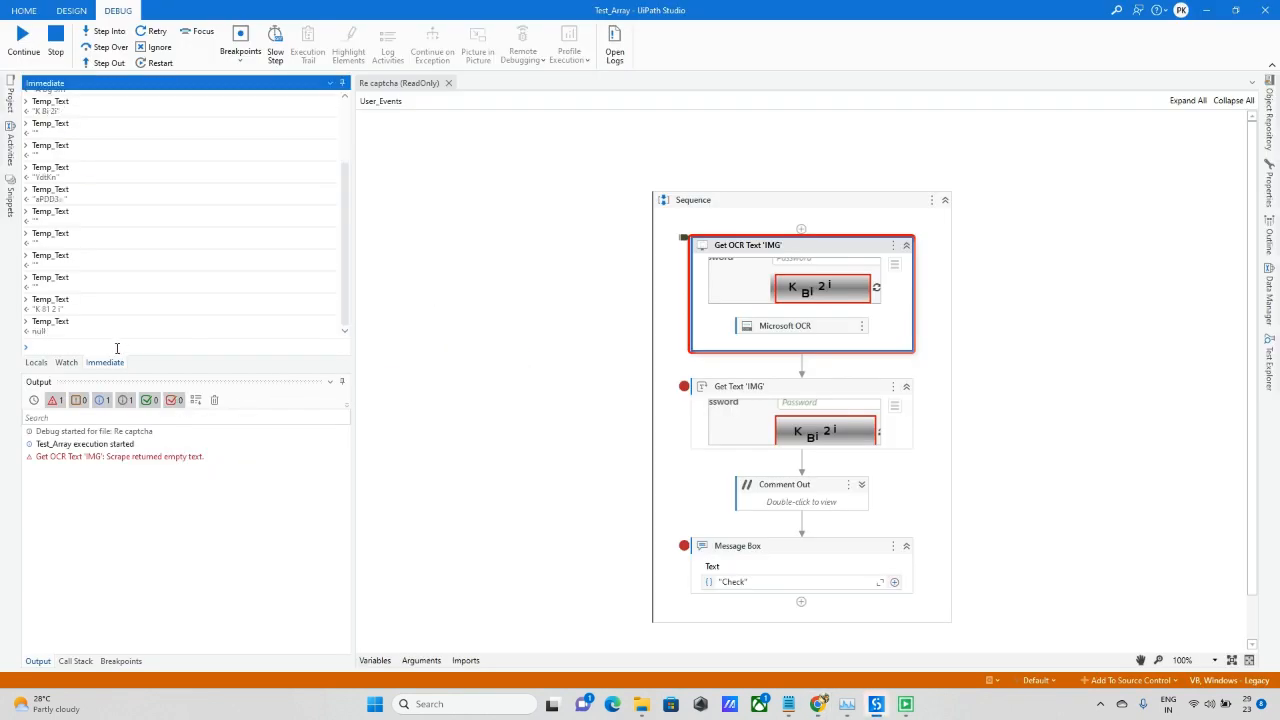
pyautogui.moveTo(55, 35)
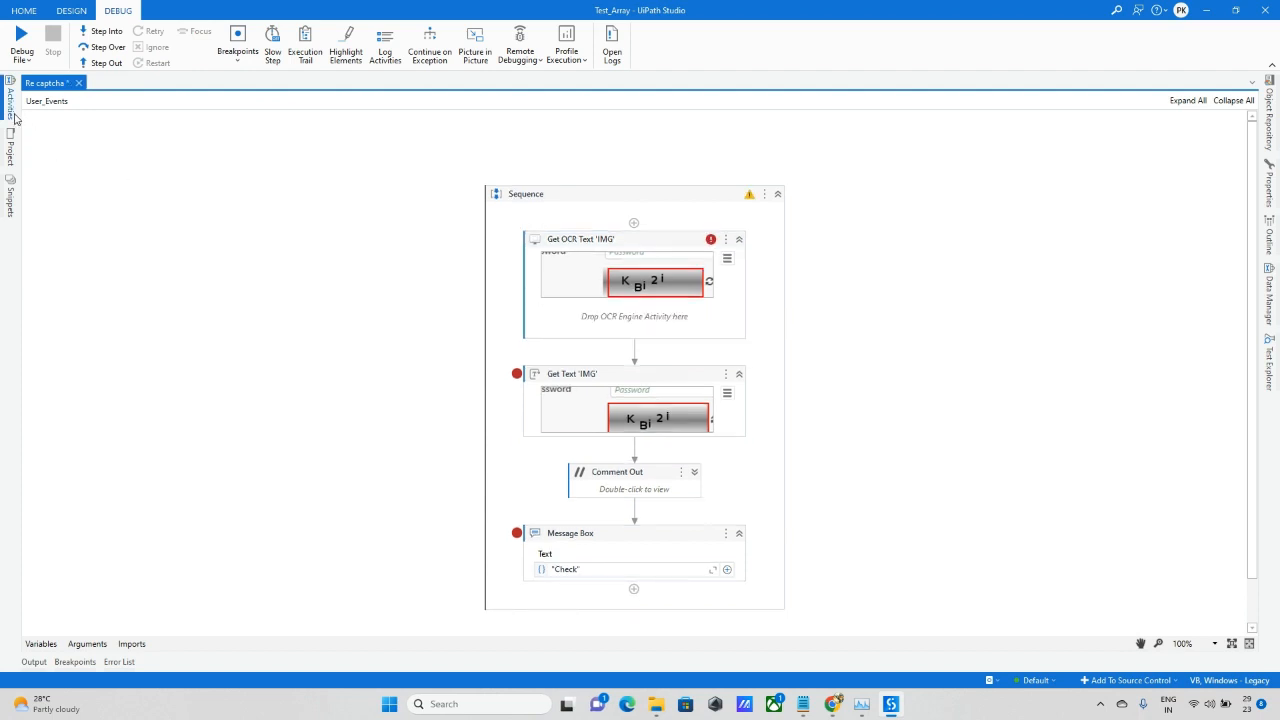
# Drop Tesseract OCR into Get OCR Text, run a debug session, then stop it.
pyautogui.click(10, 100)
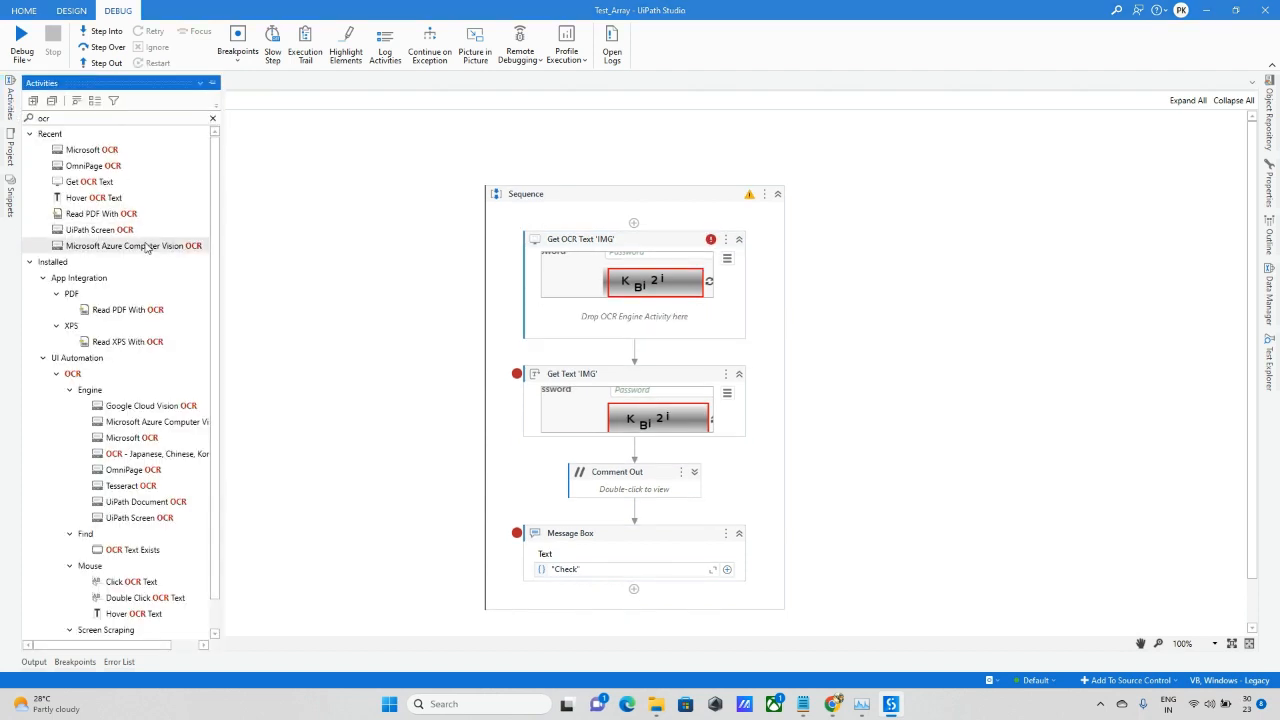
pyautogui.moveTo(143, 408)
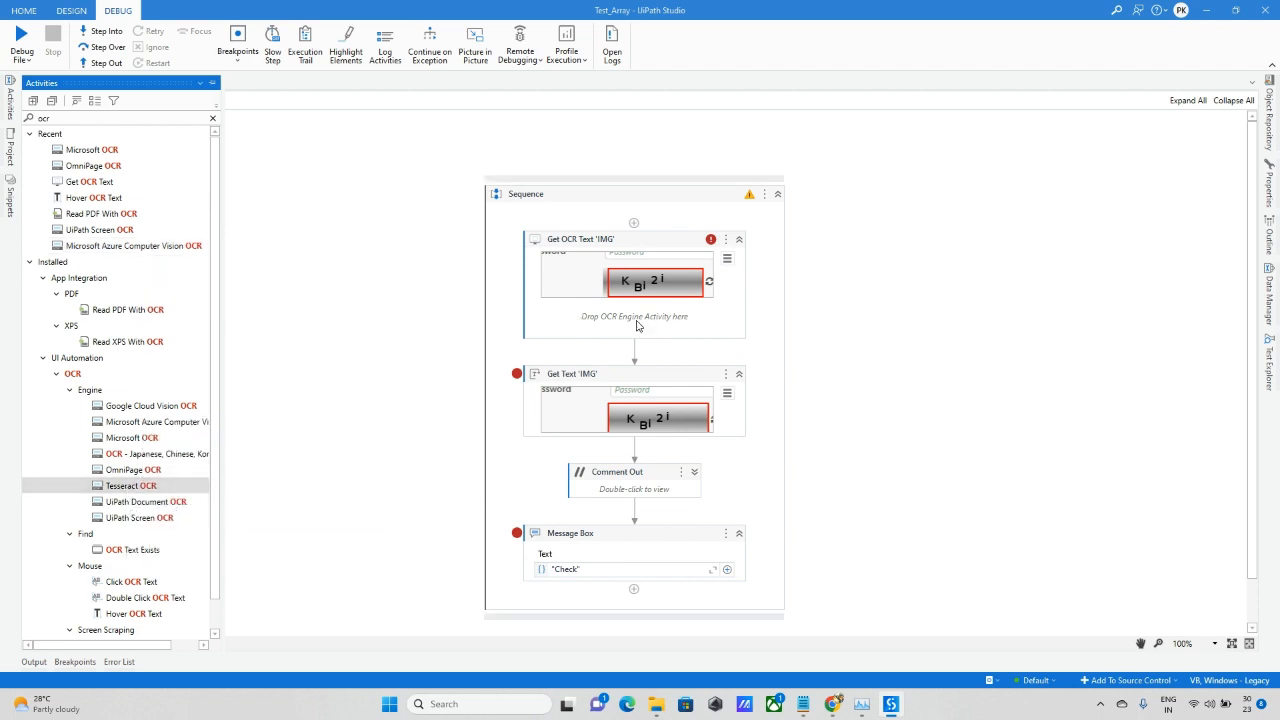
pyautogui.click(21, 44)
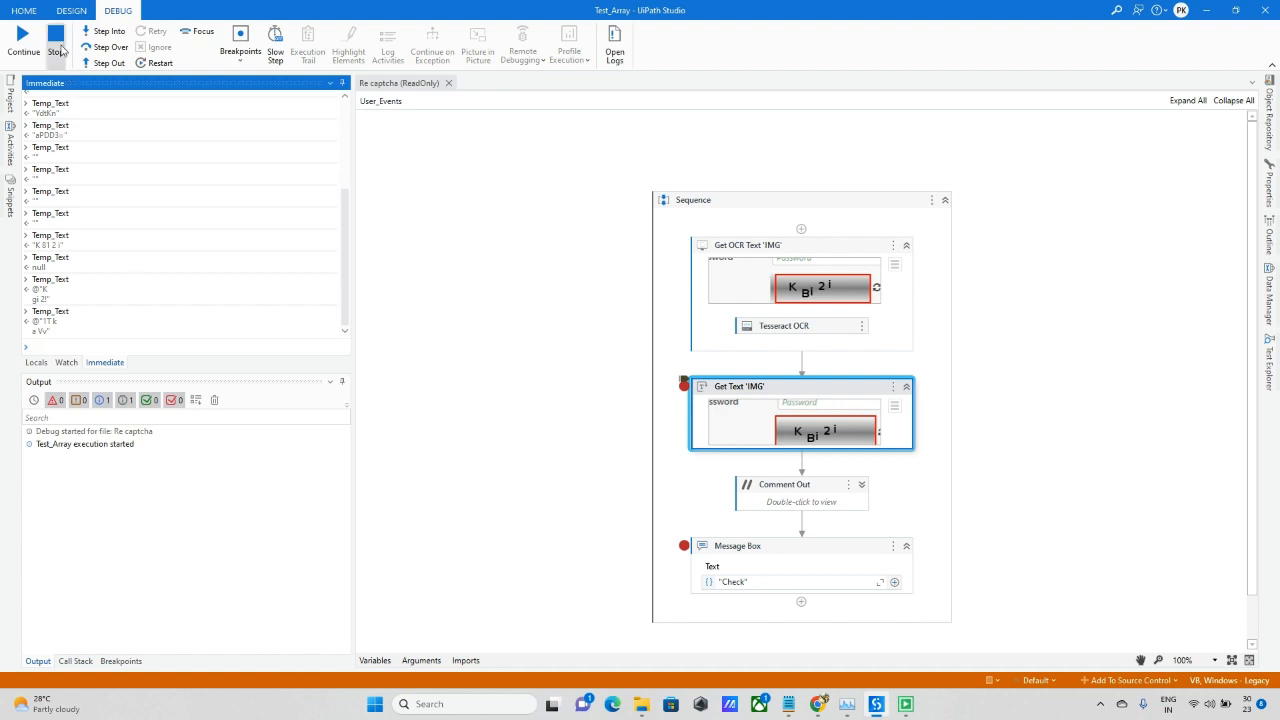
pyautogui.click(55, 40)
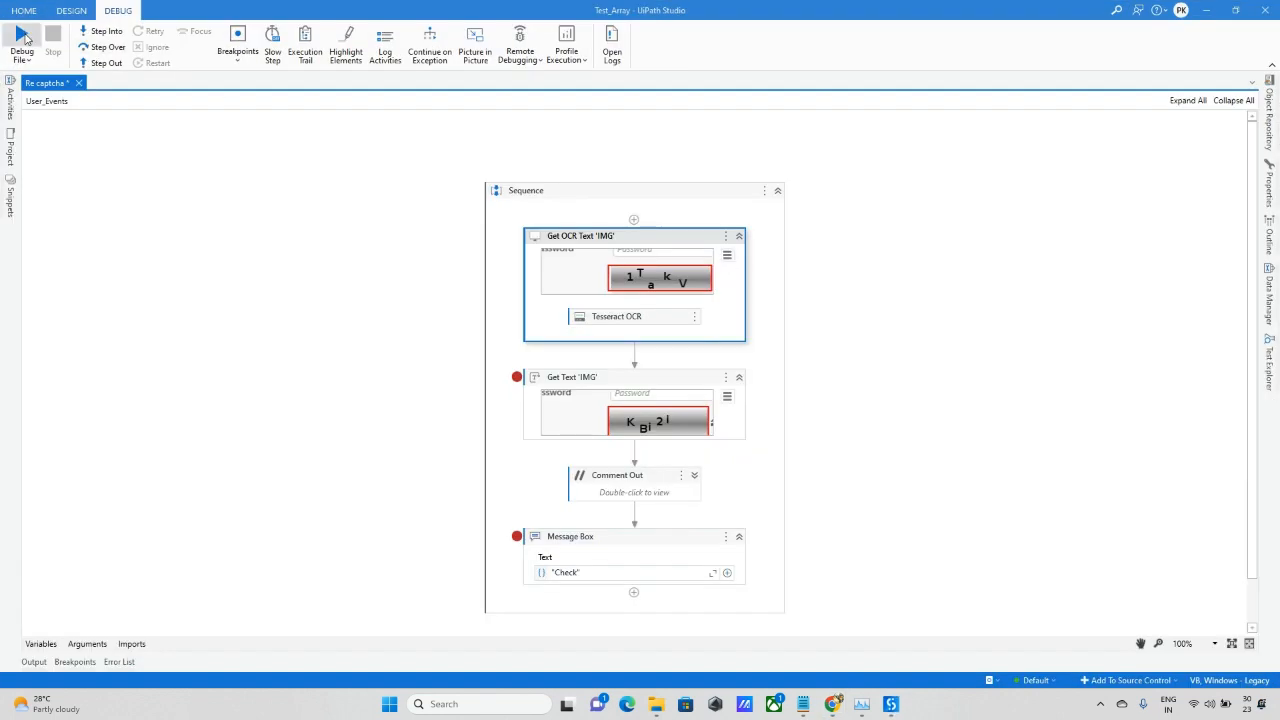
# Debug the Tesseract workflow and check the new Temp_Text captcha reading when it pauses.
pyautogui.click(22, 40)
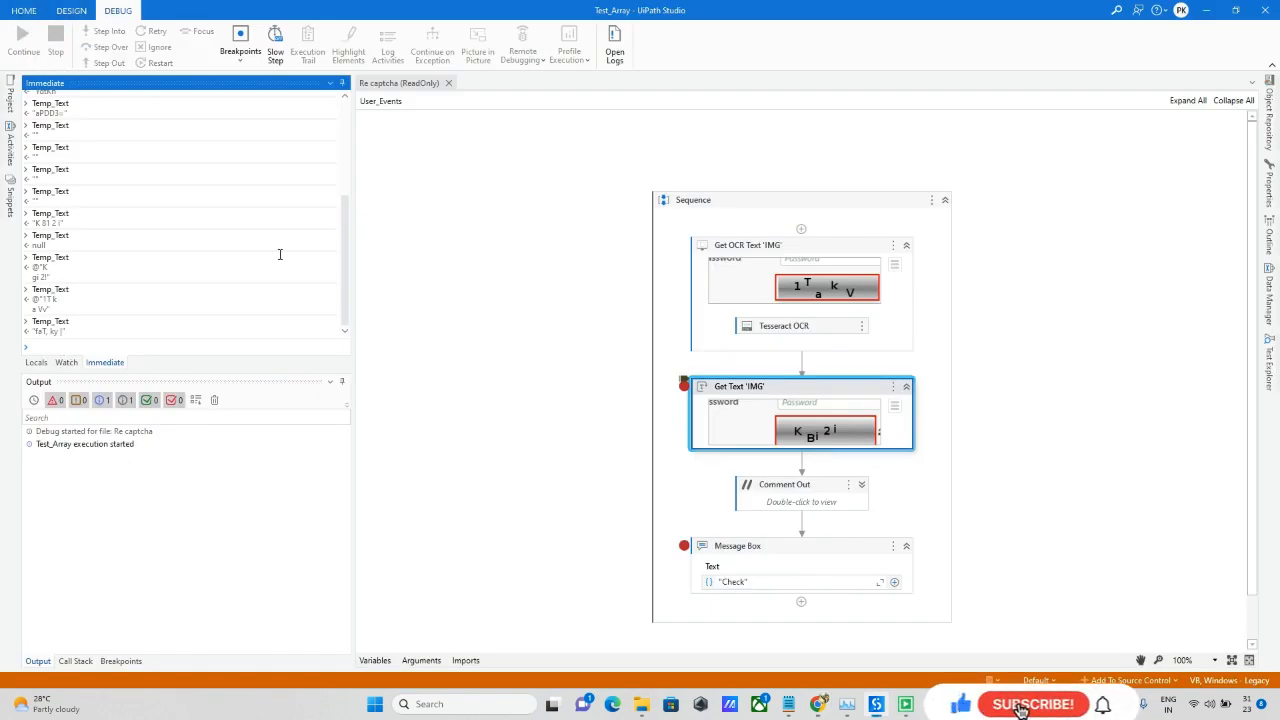
pyautogui.click(1033, 704)
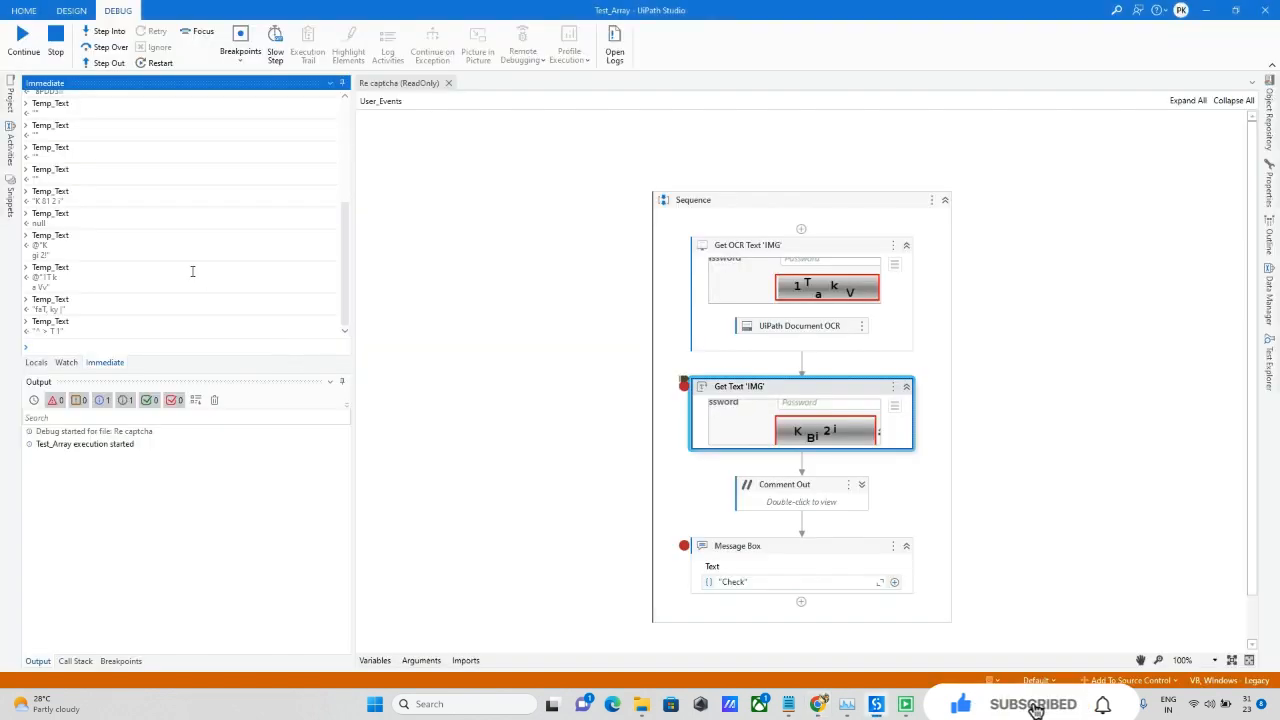
pyautogui.moveTo(55, 38)
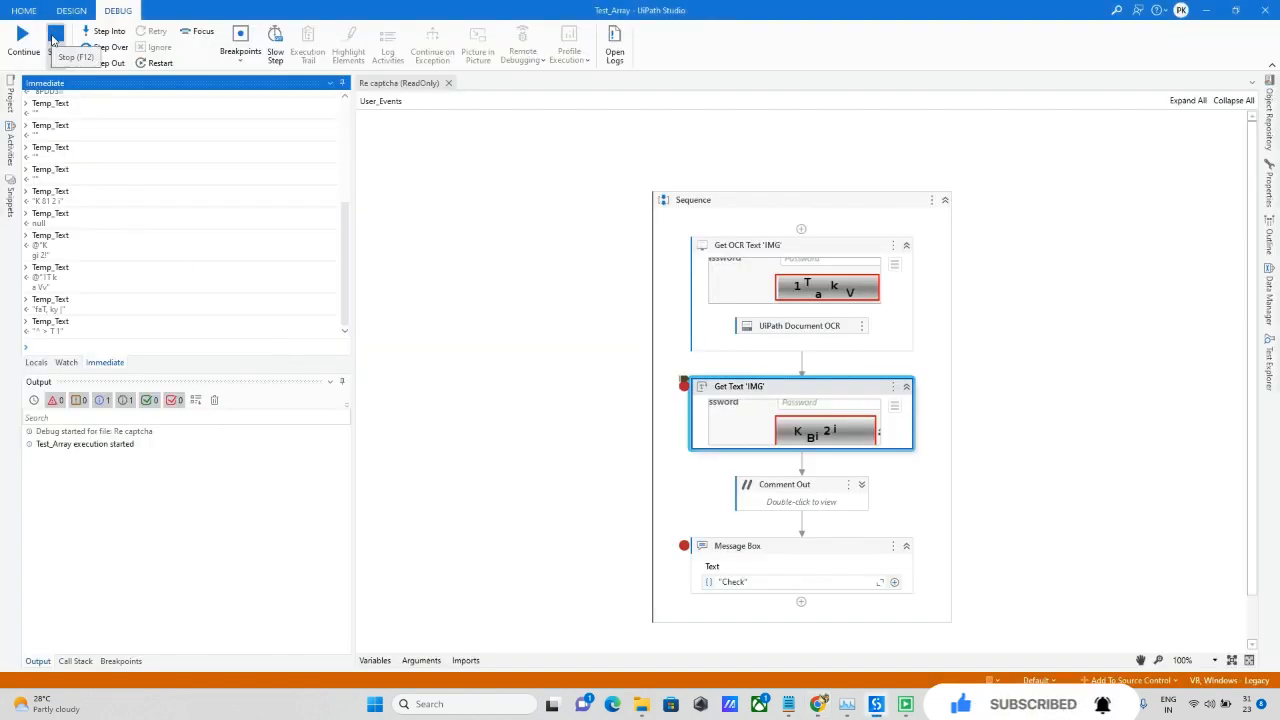
# Stop debugging after the UiPath Document OCR captcha reading is logged.
pyautogui.click(55, 37)
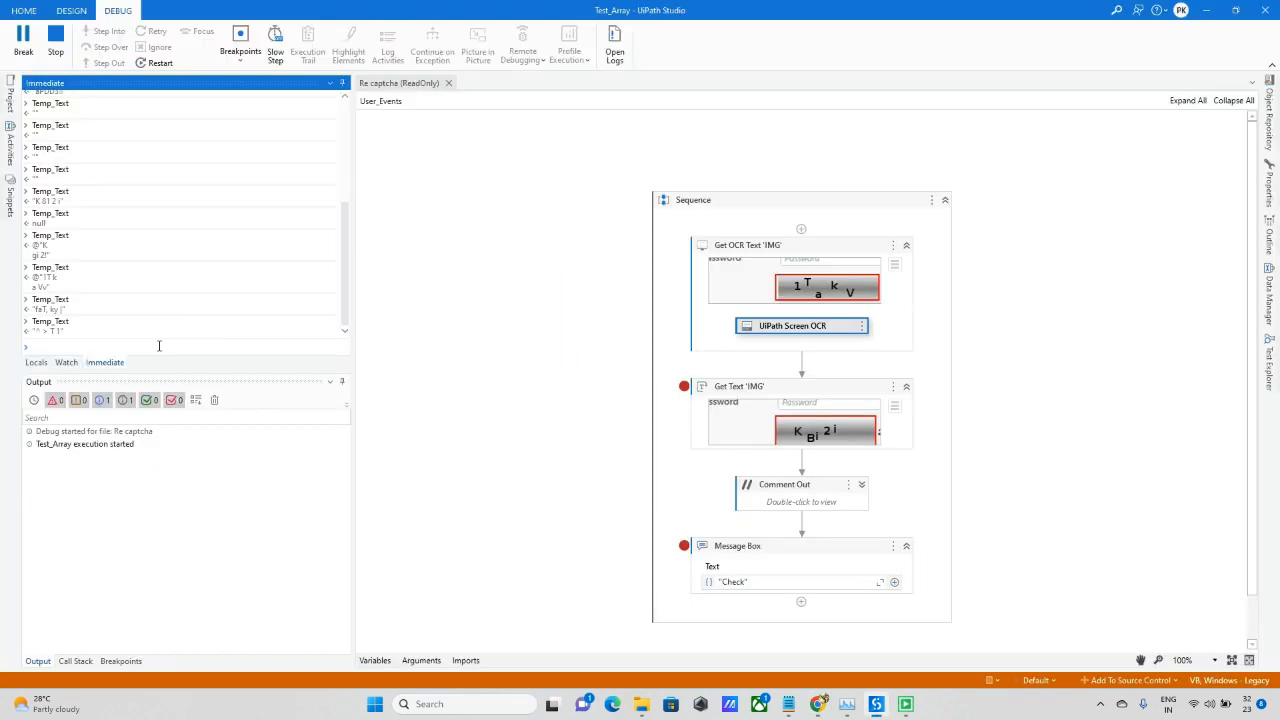
# Inspect the latest Temp_Text value produced by the UiPath Screen OCR engine.
pyautogui.click(104, 31)
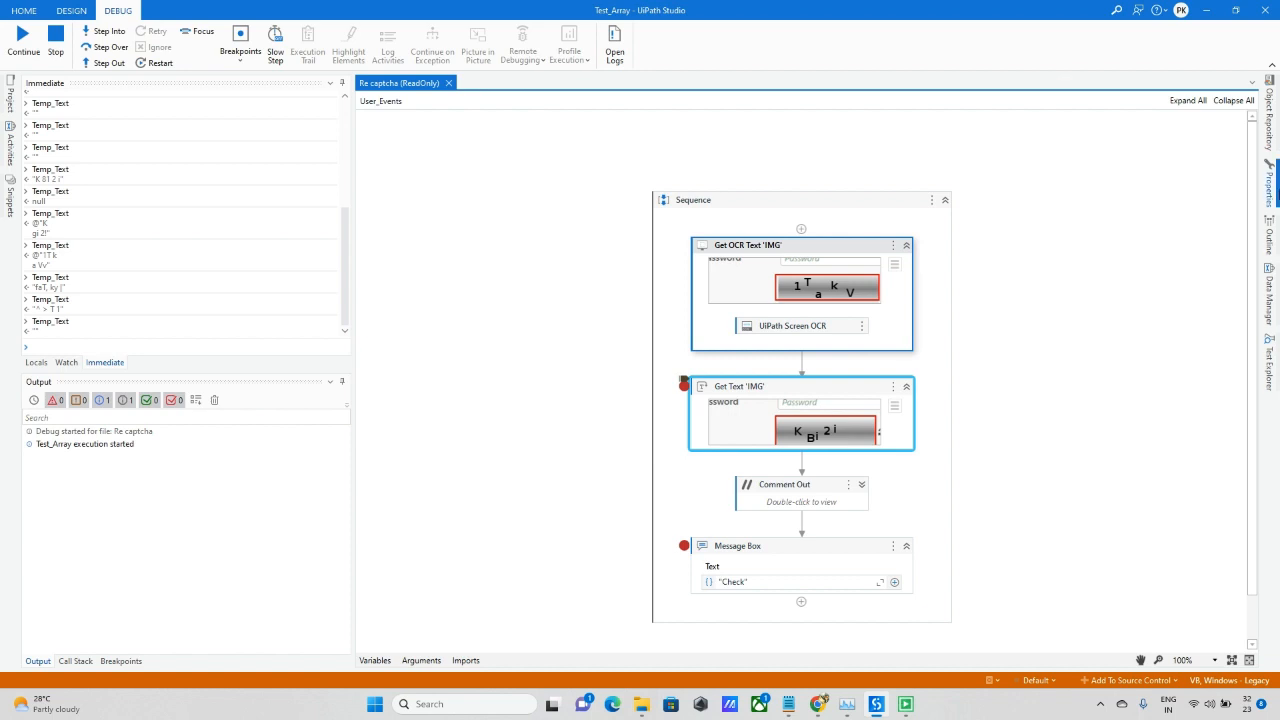
pyautogui.click(748, 245)
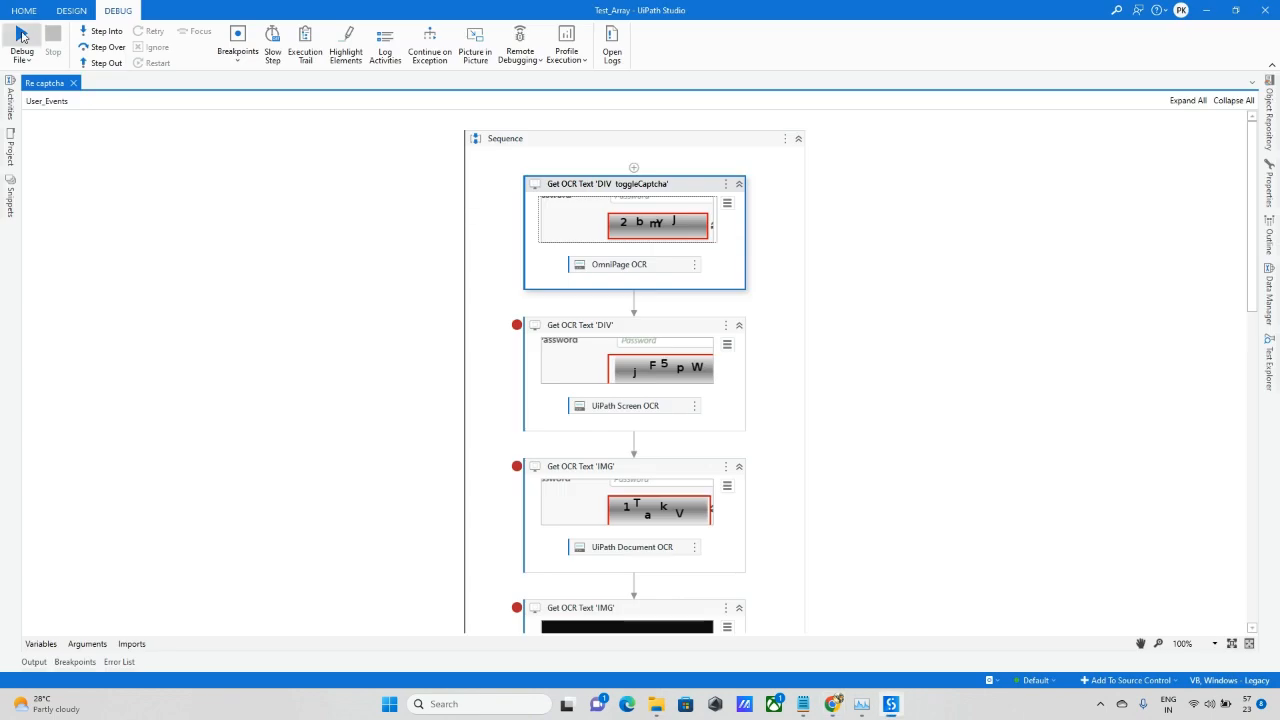
# Debug the stacked OCR sequence, continuing past breakpoints to log each engine's Temp_Text.
pyautogui.click(21, 40)
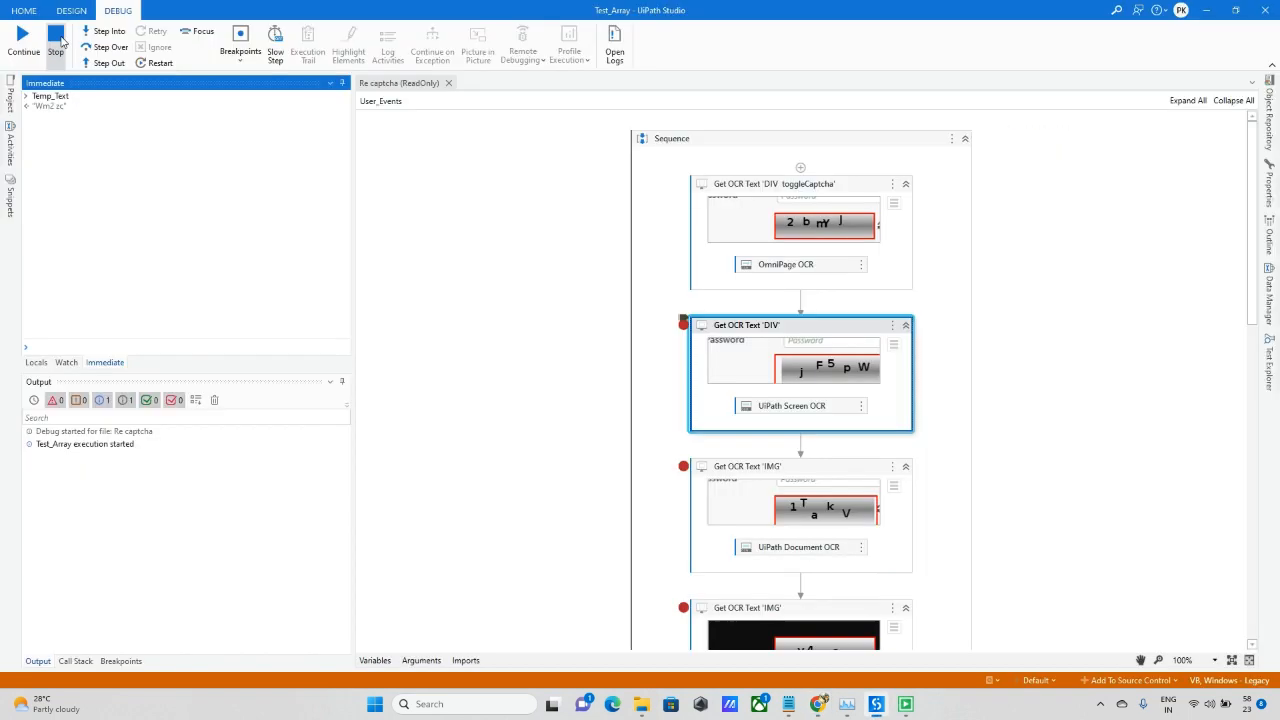
pyautogui.click(55, 40)
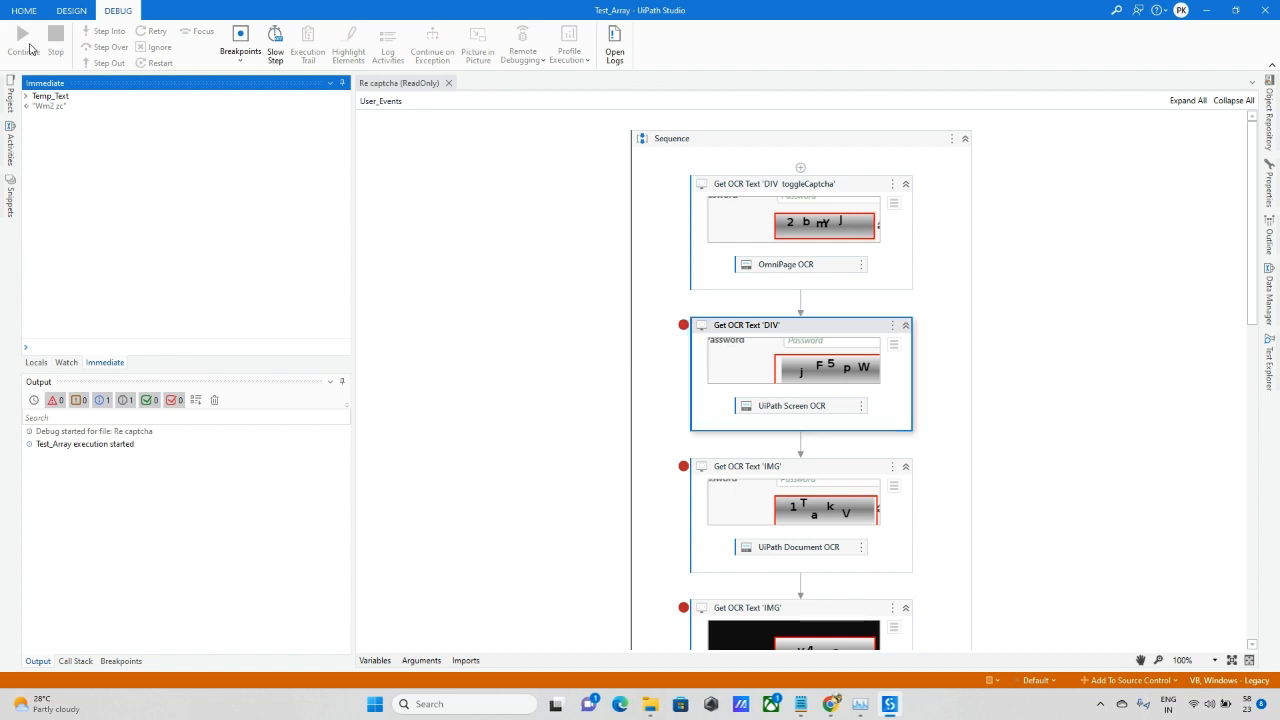
pyautogui.click(22, 40)
pyautogui.write('Temp_Text')
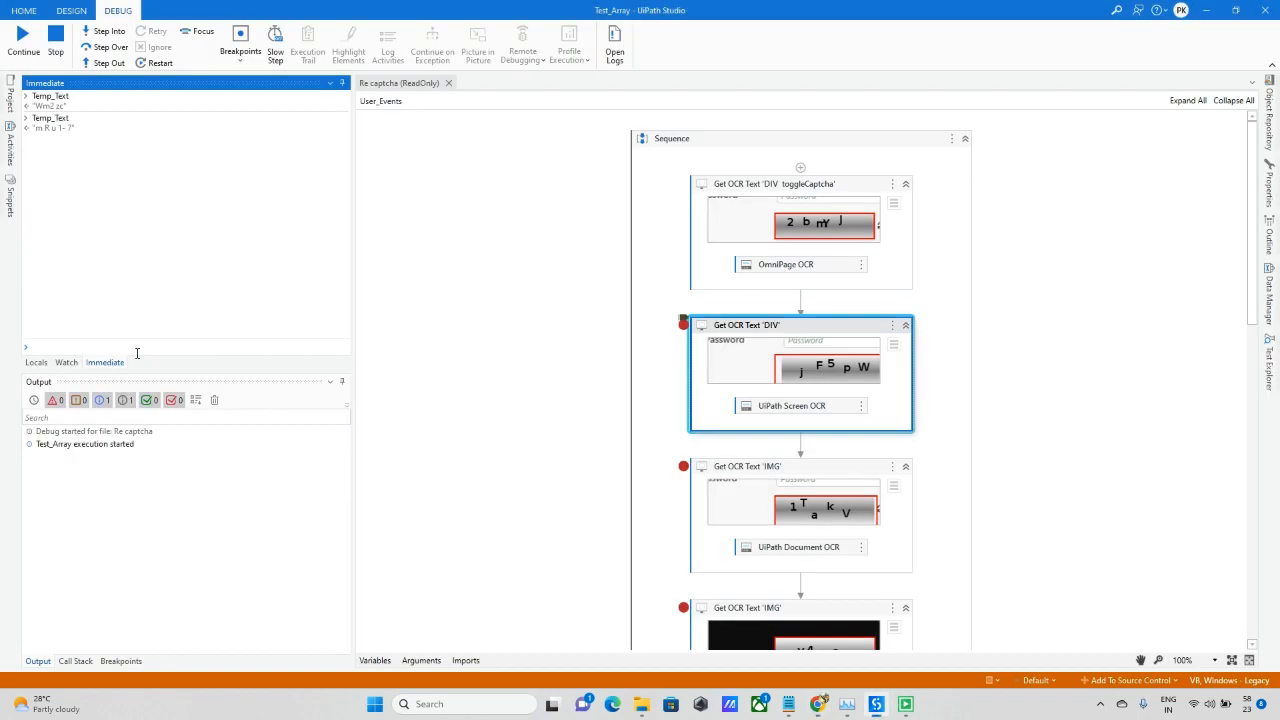
pyautogui.click(55, 40)
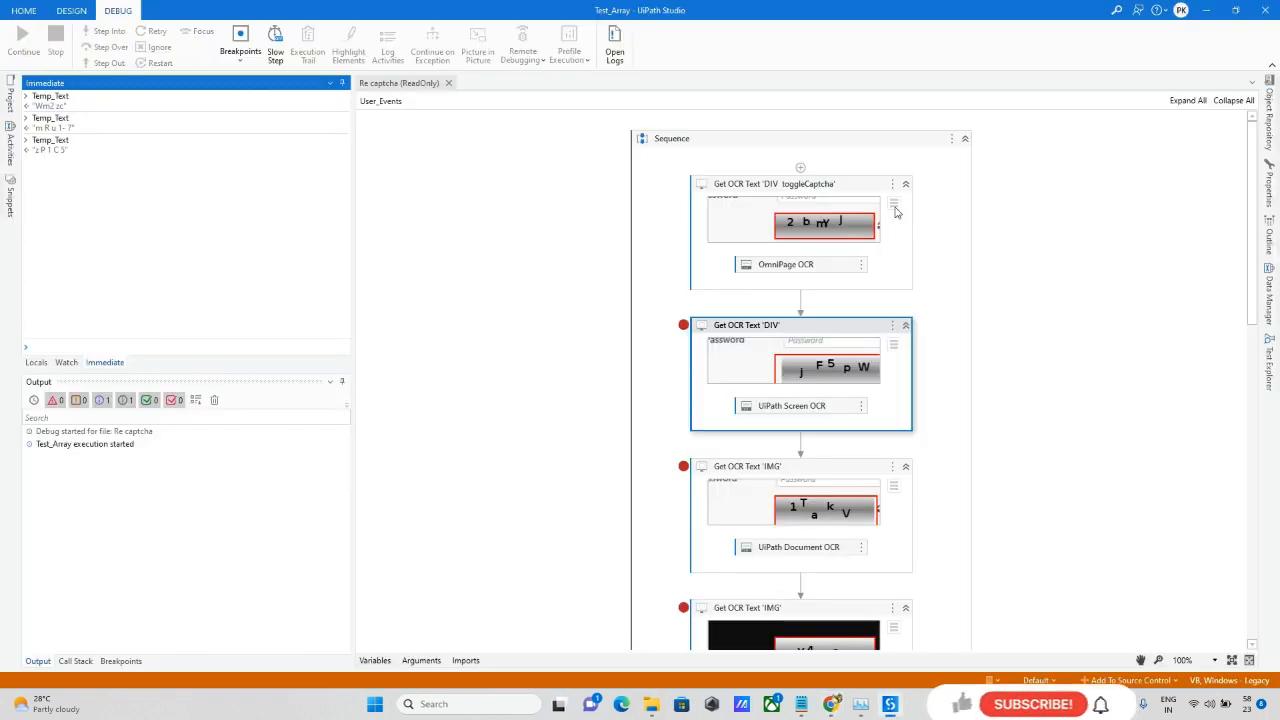
# Re-indicate the EPFO login captcha image as the first Get OCR Text target.
pyautogui.click(893, 204)
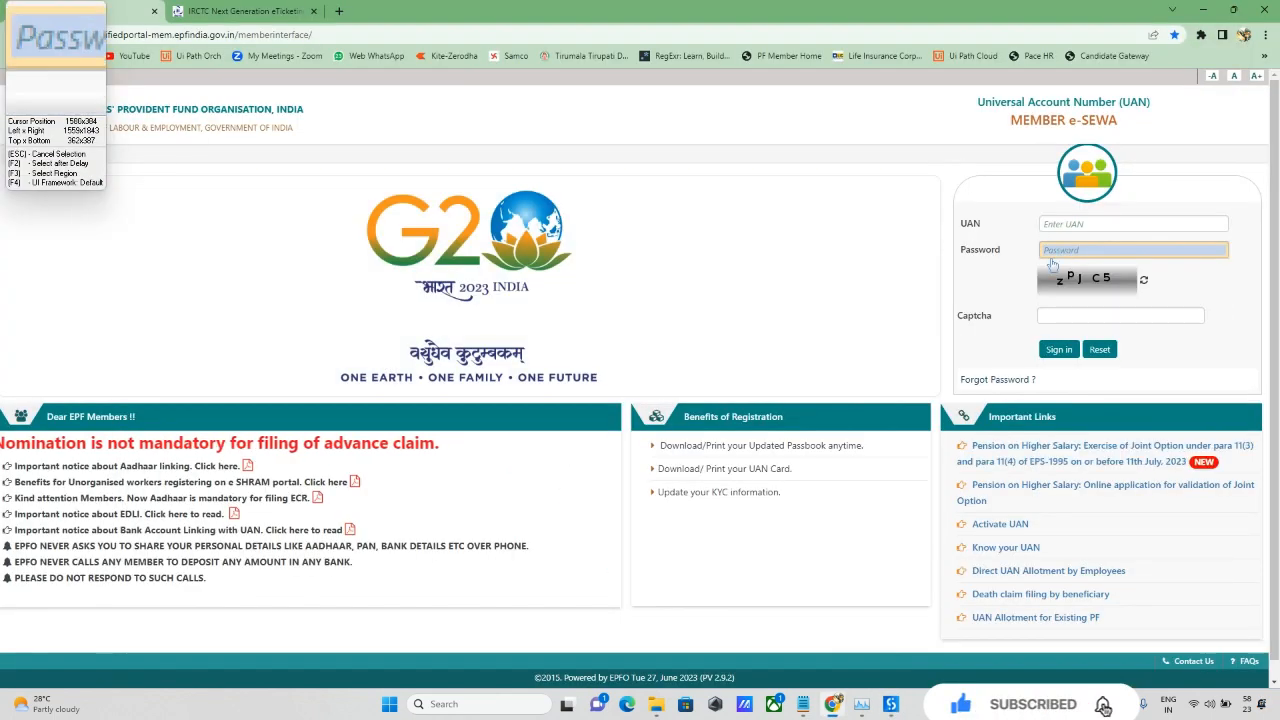
pyautogui.click(1133, 249)
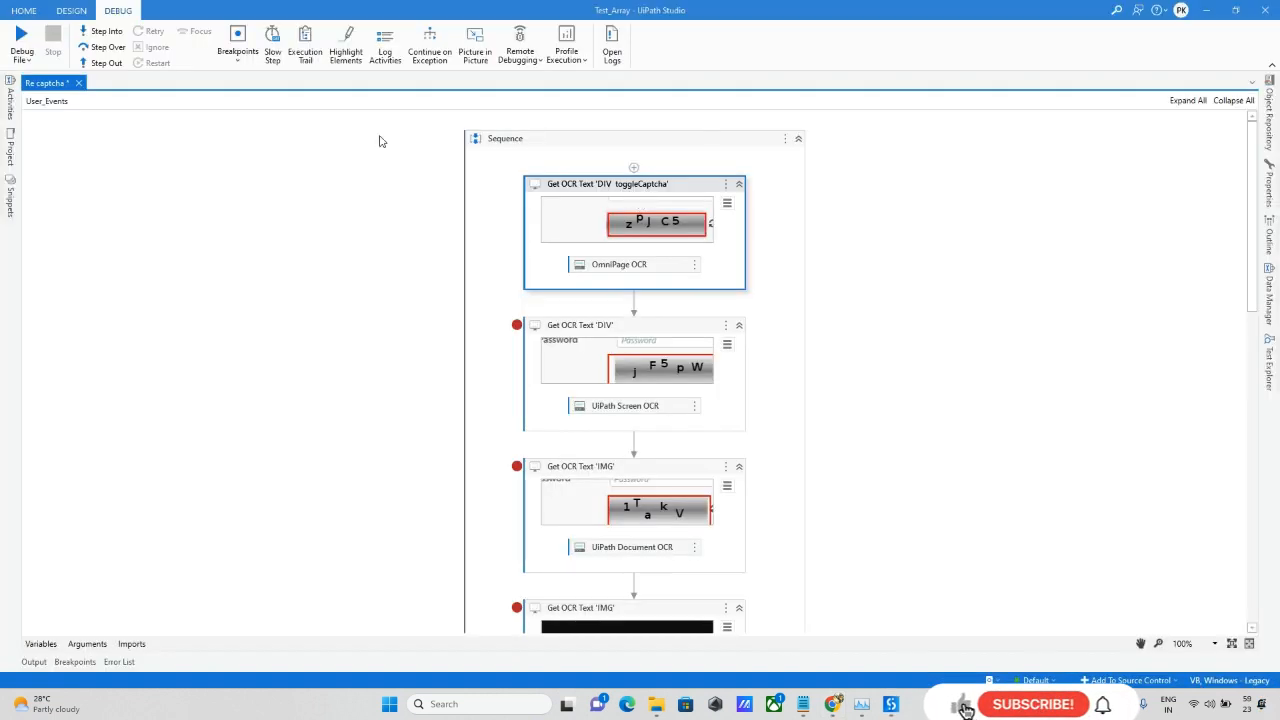
# Debug the sequence again with the first activity targeting the refreshed zPjC5 captcha.
pyautogui.click(22, 40)
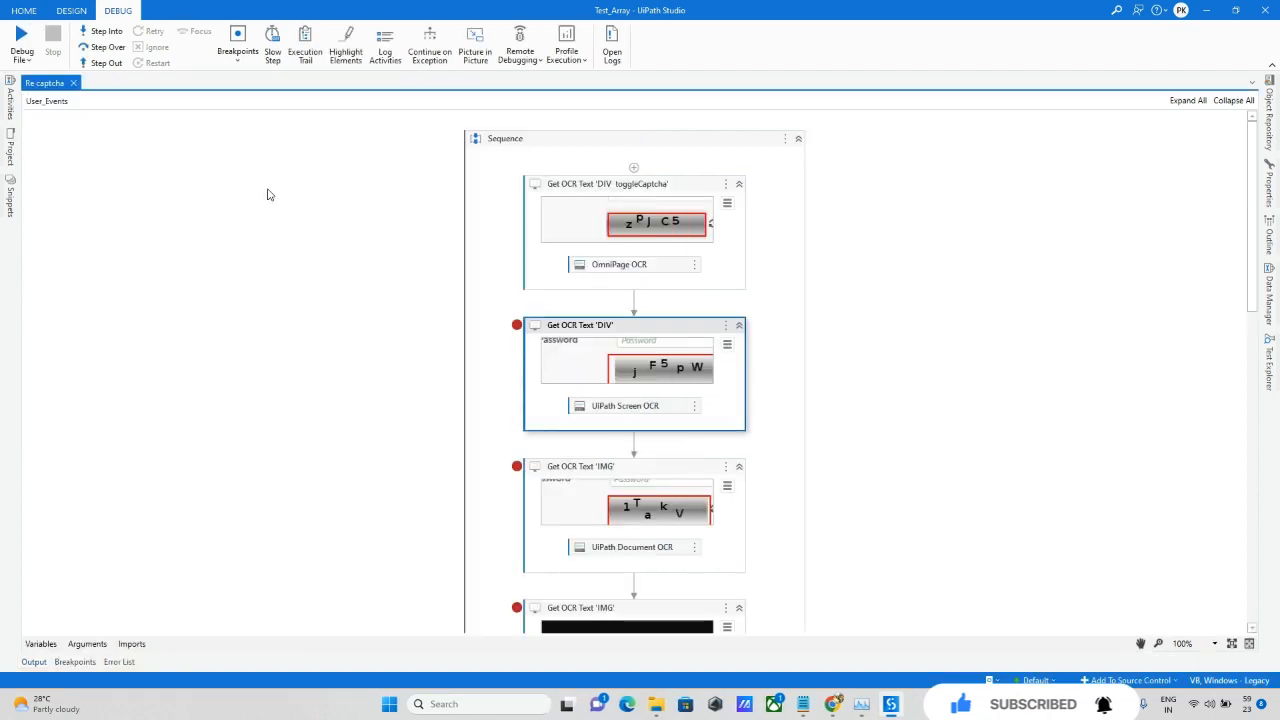
pyautogui.moveTo(128, 112)
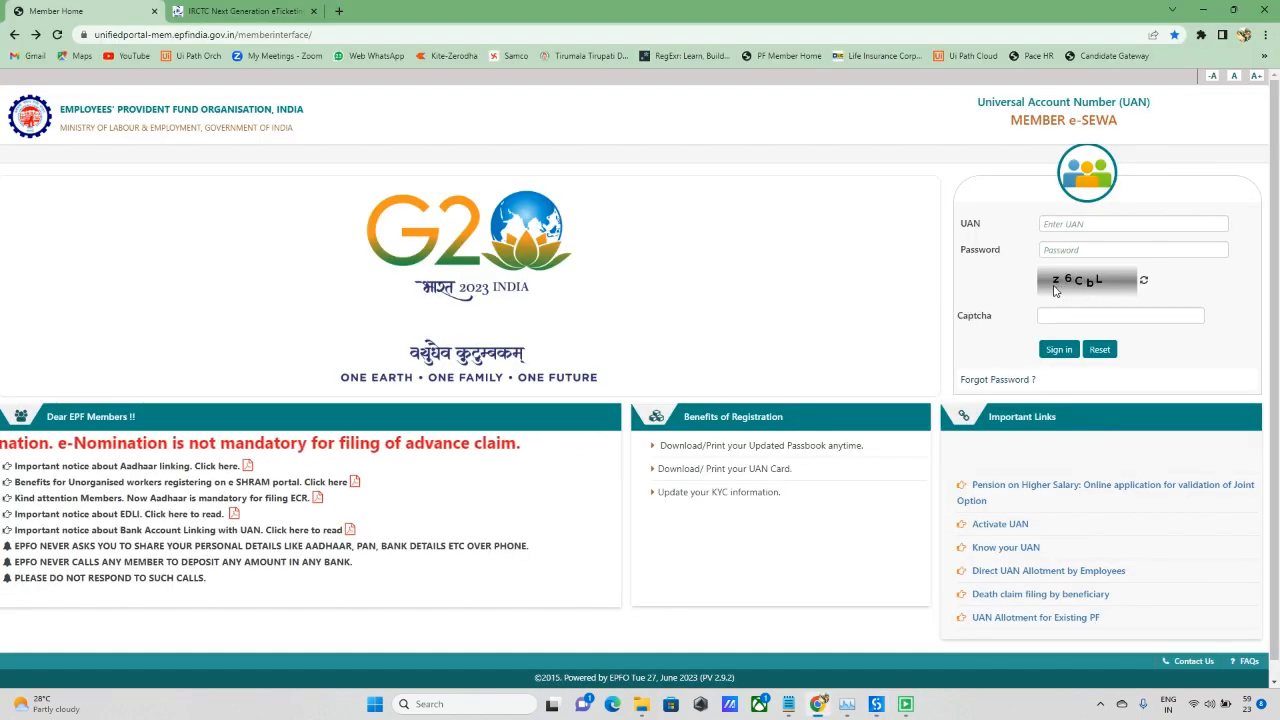
pyautogui.moveTo(1072, 287)
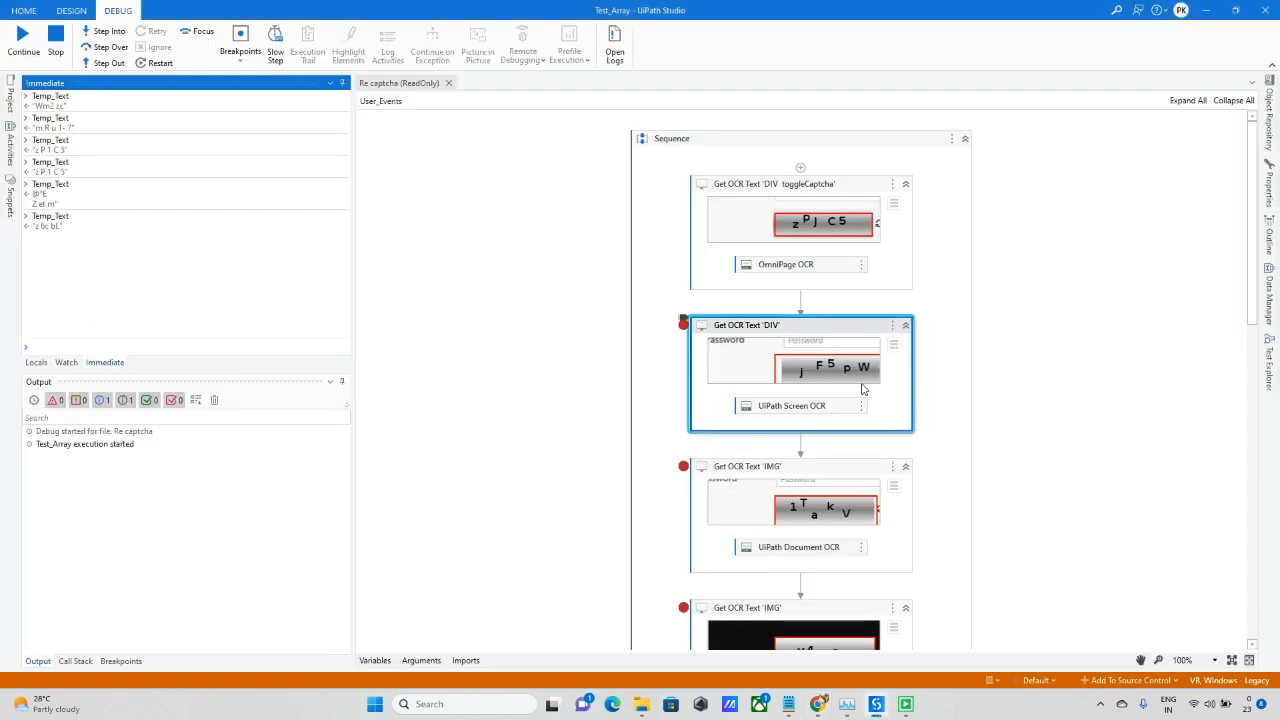
# Stop the debug run, leaving six Temp_Text captcha readings in the log.
pyautogui.click(55, 40)
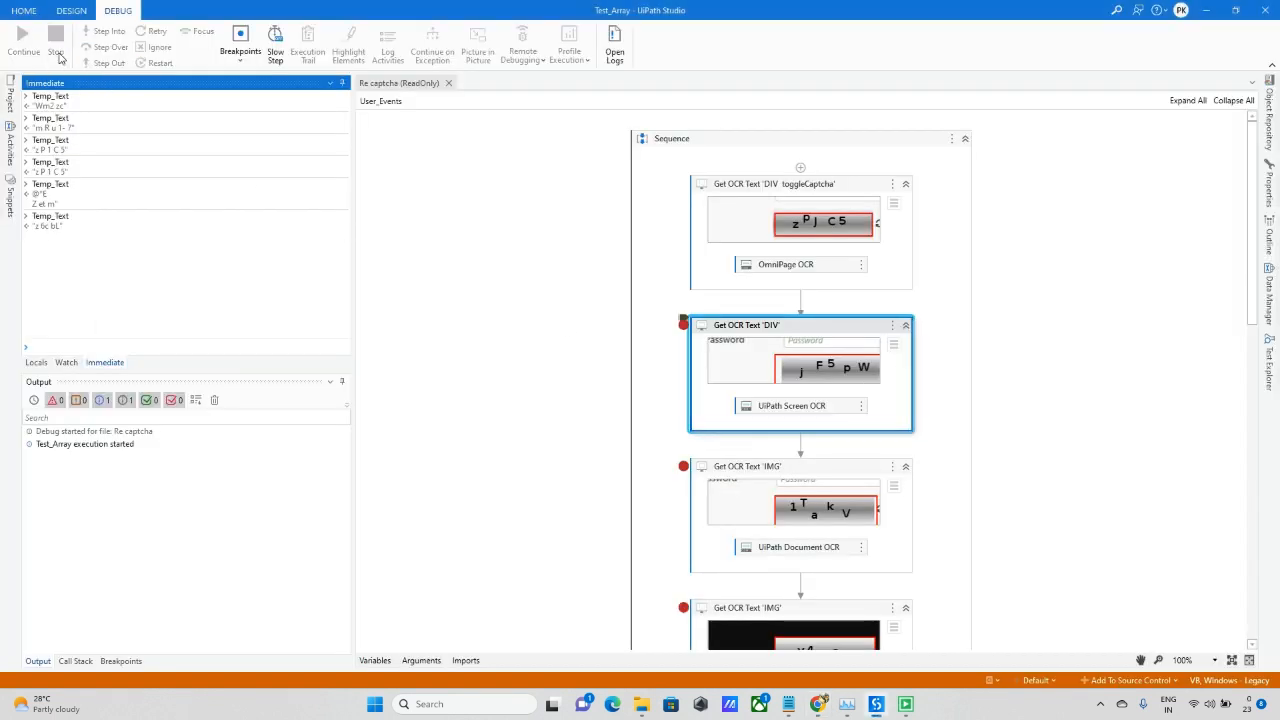